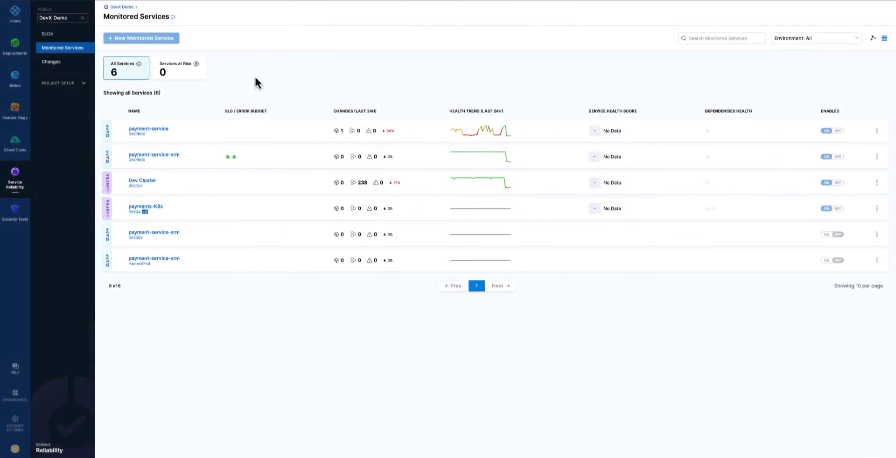
{"action": "mouse_move", "coordinate": [303, 102]}
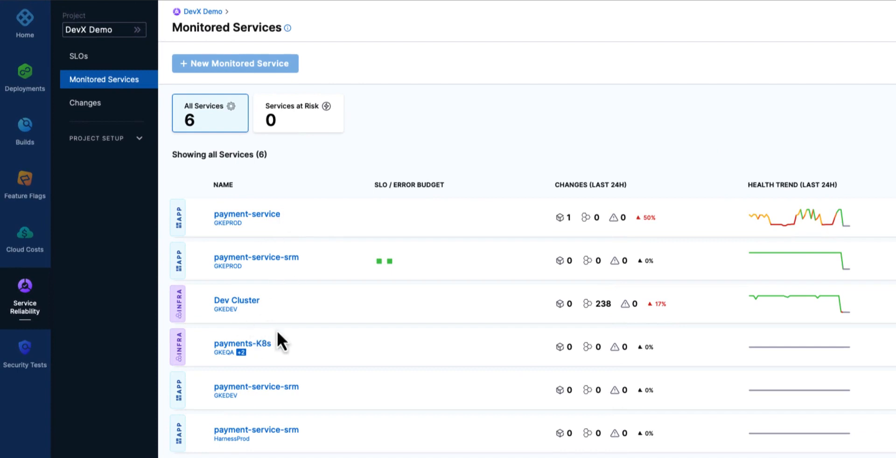
{"action": "mouse_move", "coordinate": [234, 63]}
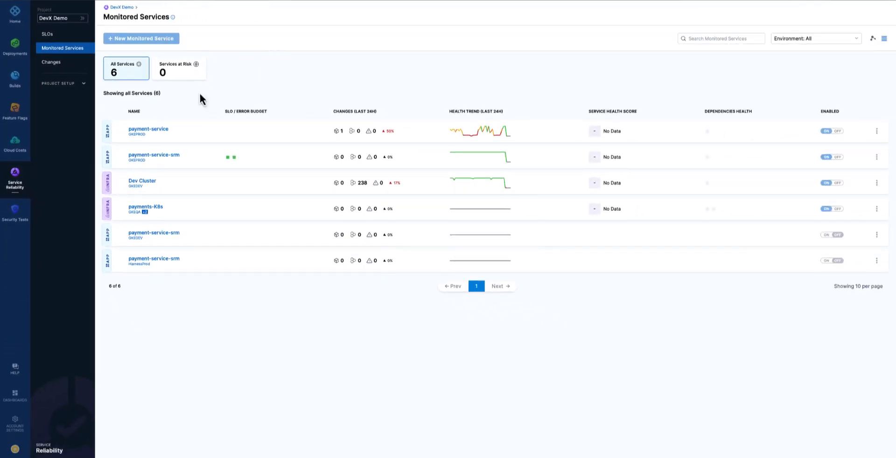
{"action": "mouse_move", "coordinate": [162, 162]}
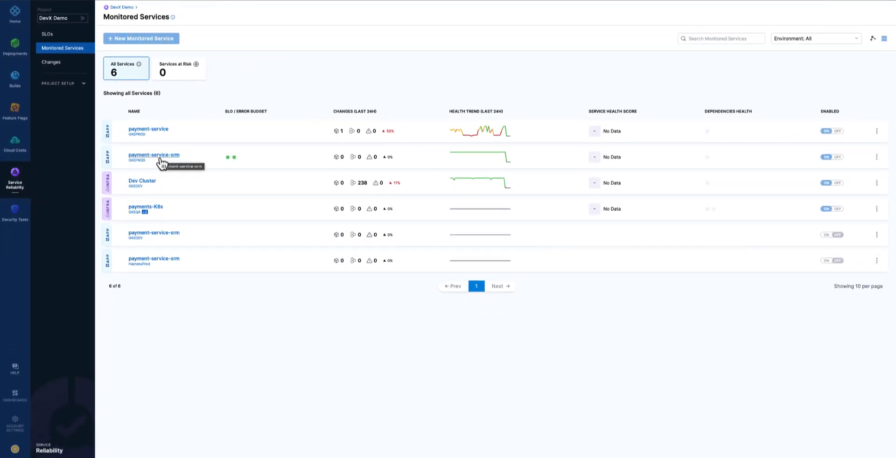
In payment-service-srm, view Number of Errors and Average Response Time error budget burndowns, then their SLO trends.
{"action": "left_click", "coordinate": [153, 155]}
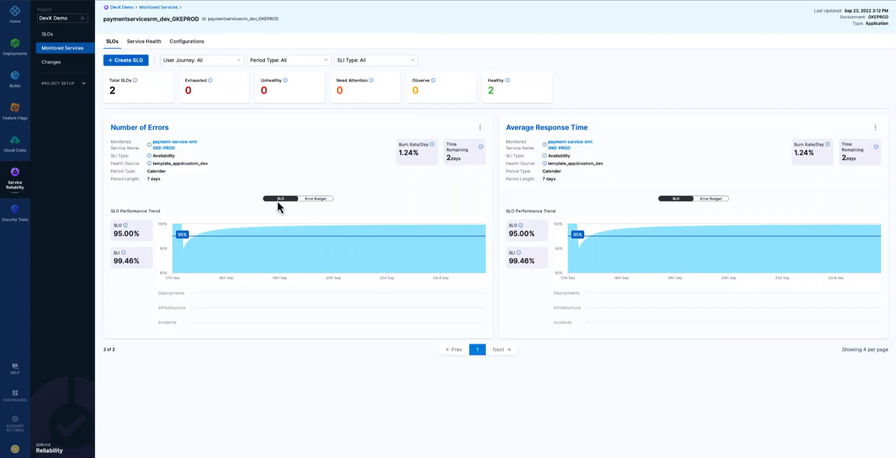
{"action": "left_click", "coordinate": [321, 198]}
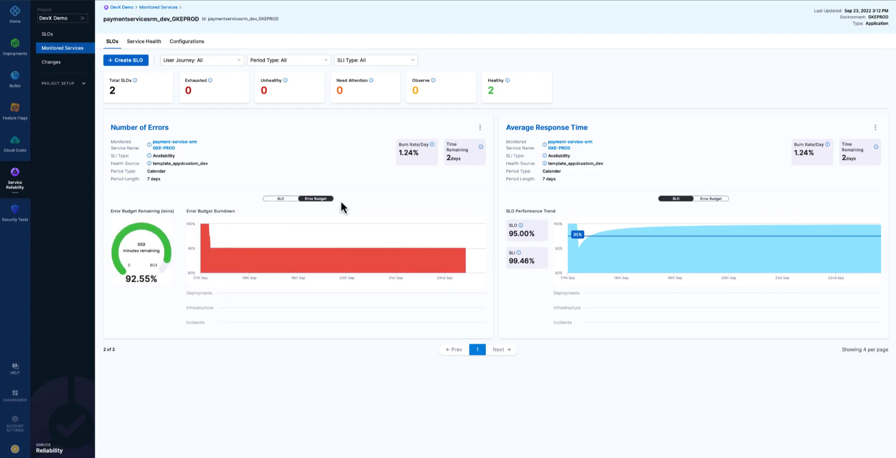
{"action": "left_click", "coordinate": [712, 198]}
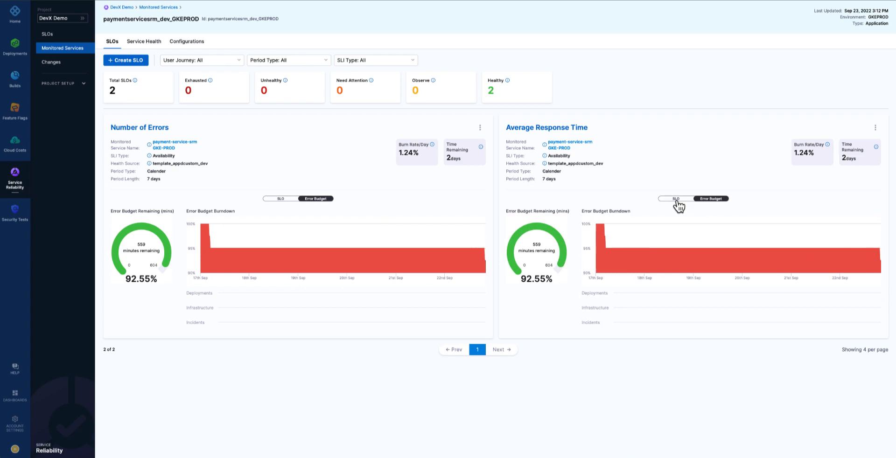
{"action": "left_click", "coordinate": [676, 198]}
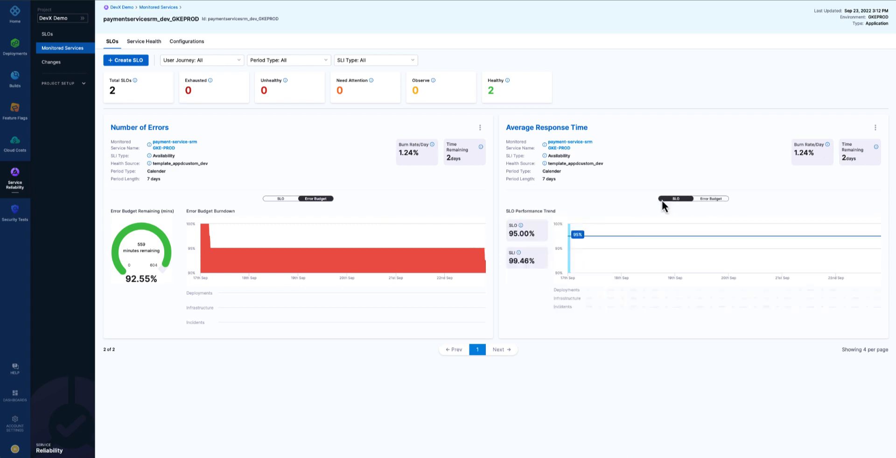
{"action": "left_click", "coordinate": [279, 198]}
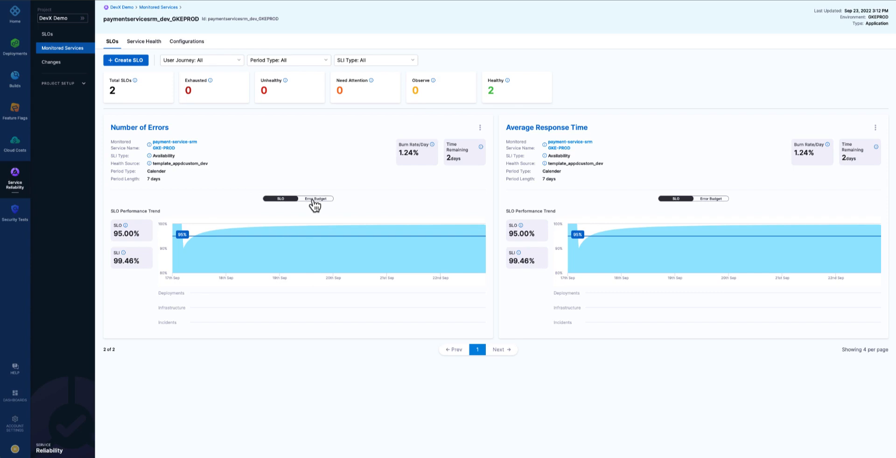
Toggle Number of Errors to its error budget burndown once more and back to the SLO trend.
{"action": "left_click", "coordinate": [315, 198]}
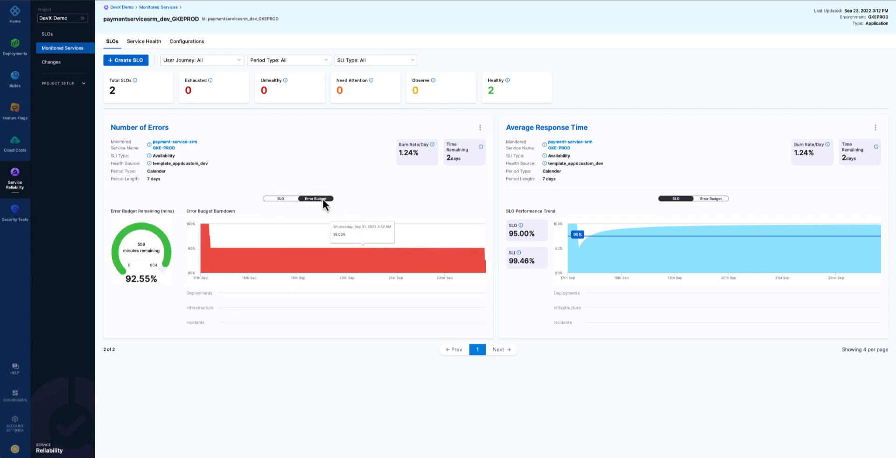
{"action": "mouse_move", "coordinate": [476, 264]}
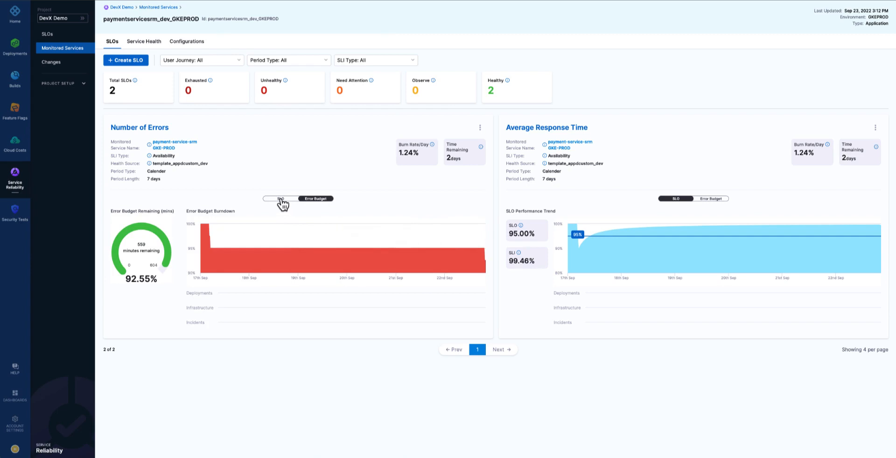
{"action": "left_click", "coordinate": [273, 198]}
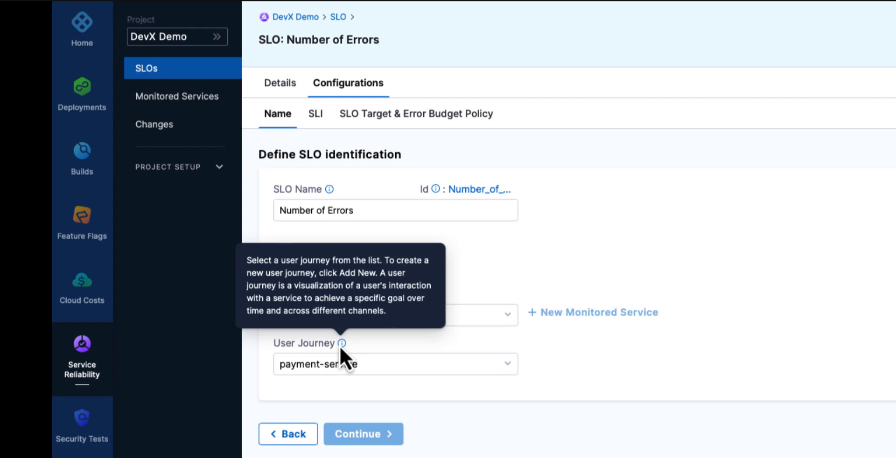
{"action": "mouse_move", "coordinate": [617, 280]}
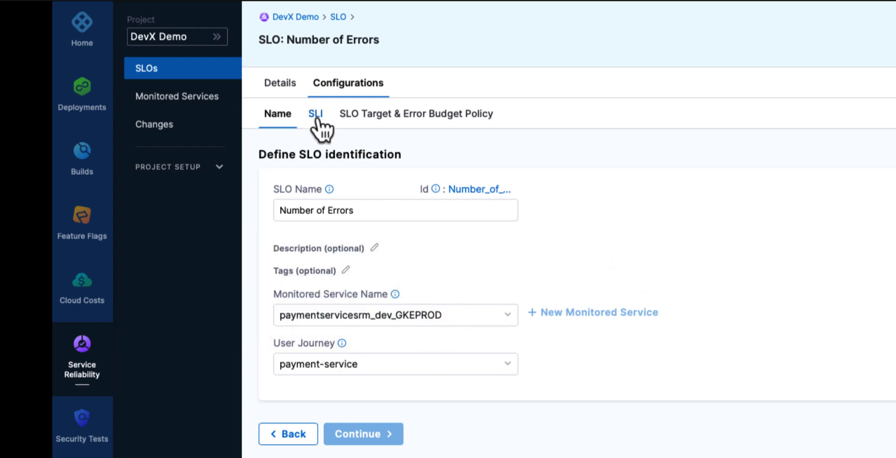
Show the SLI configuration with the errors_per_minute threshold metric and its trend chart.
{"action": "left_click", "coordinate": [316, 114]}
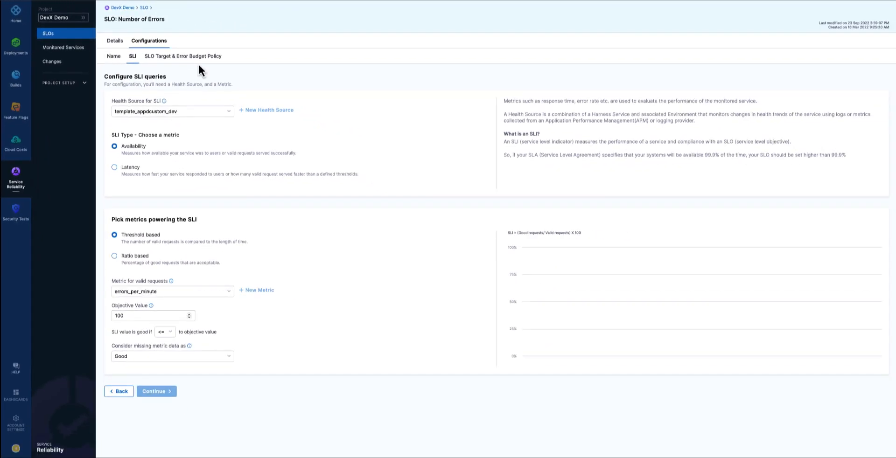
{"action": "left_click", "coordinate": [115, 147]}
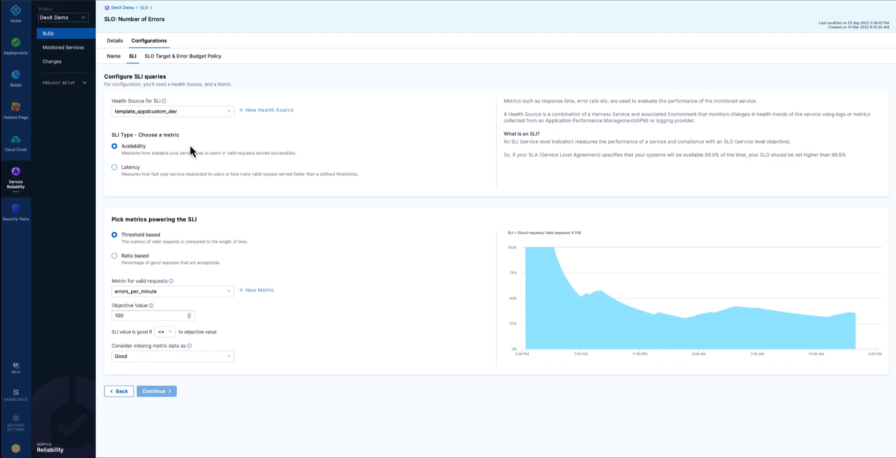
{"action": "mouse_move", "coordinate": [243, 251]}
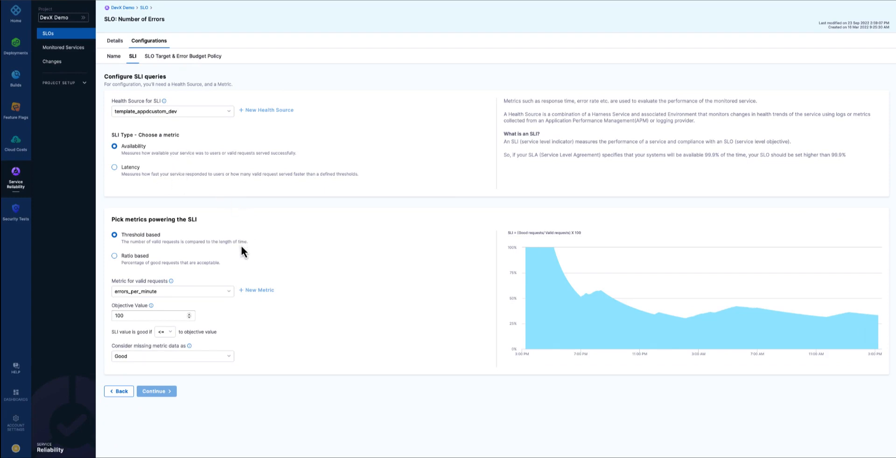
{"action": "mouse_move", "coordinate": [292, 272]}
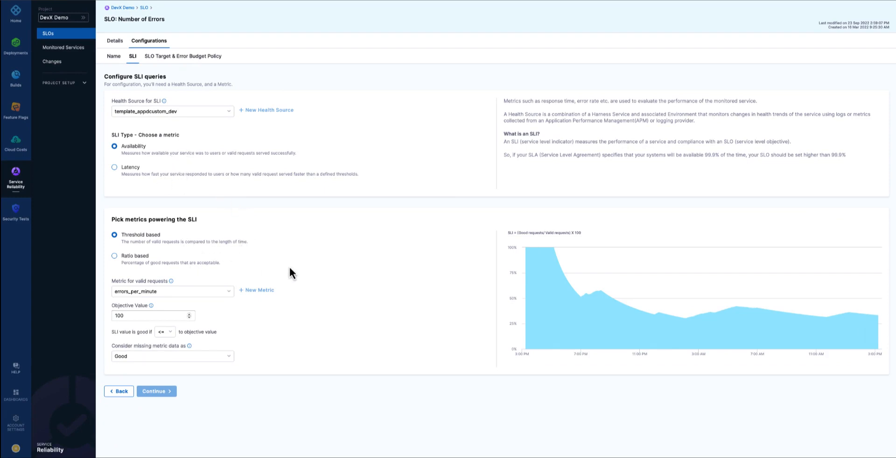
{"action": "mouse_move", "coordinate": [530, 258]}
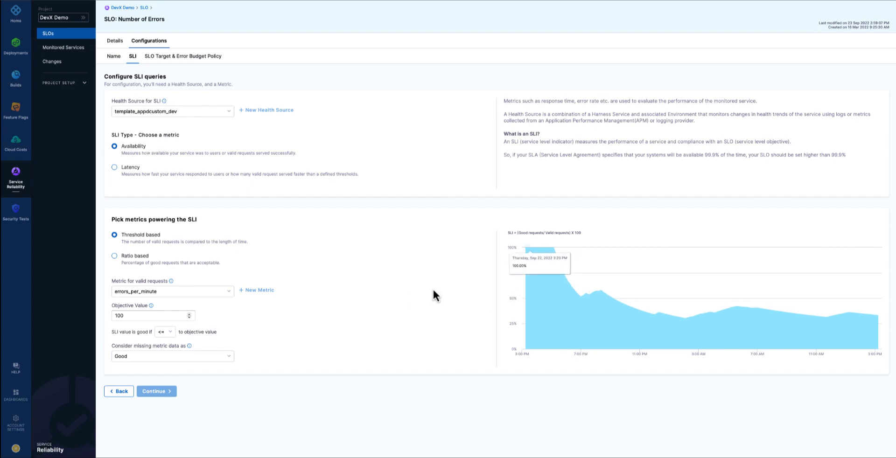
{"action": "mouse_move", "coordinate": [338, 335]}
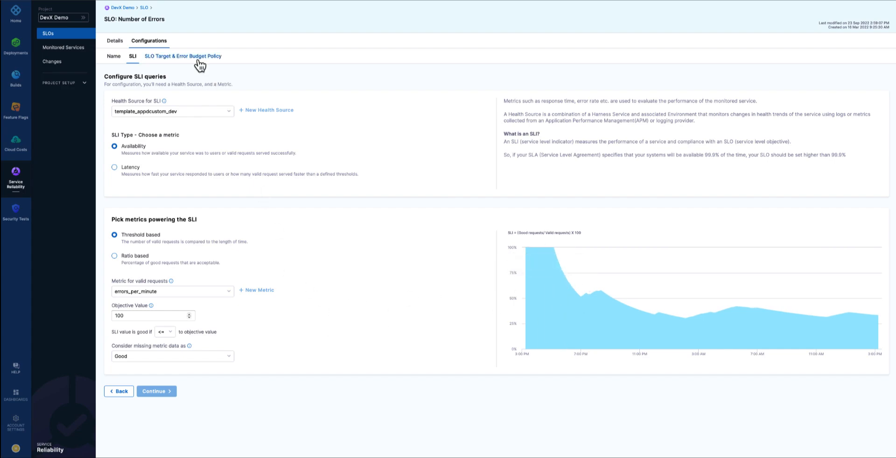
Show the SLO target step: calendar weekly window, 96% target, 403-minute error budget.
{"action": "left_click", "coordinate": [182, 56]}
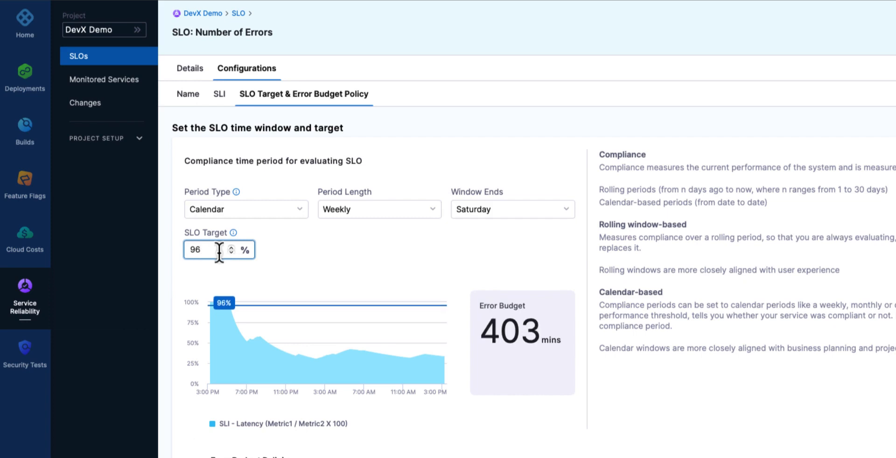
{"action": "mouse_move", "coordinate": [269, 148]}
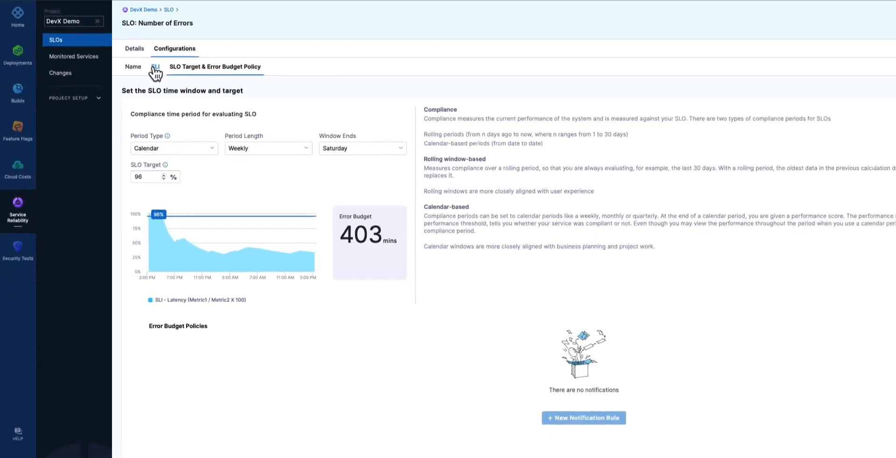
Go back to the SLI step and bring up the Add New Health Source form.
{"action": "left_click", "coordinate": [155, 66]}
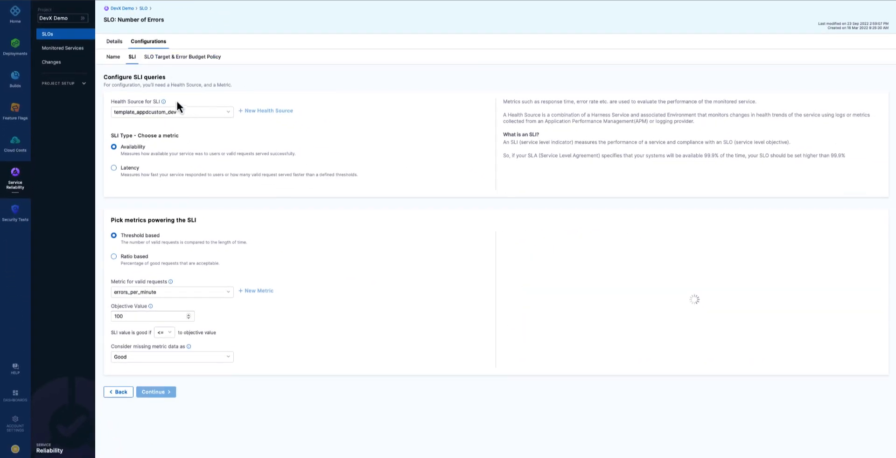
{"action": "mouse_move", "coordinate": [302, 112]}
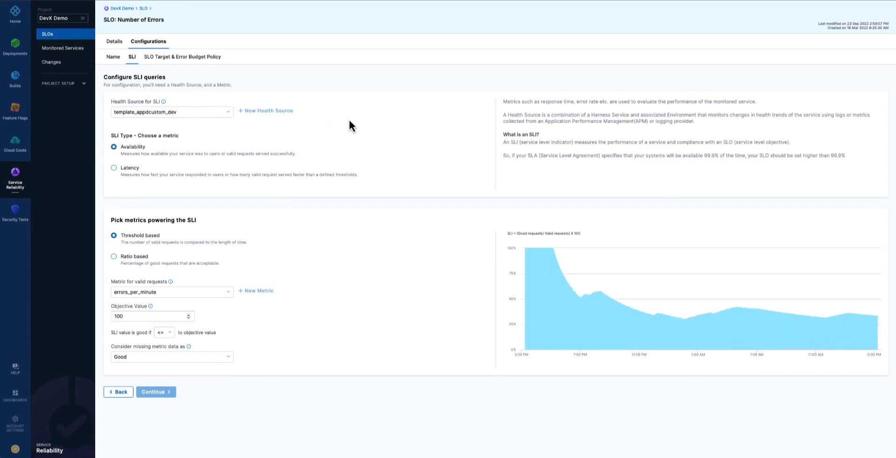
{"action": "mouse_move", "coordinate": [361, 131]}
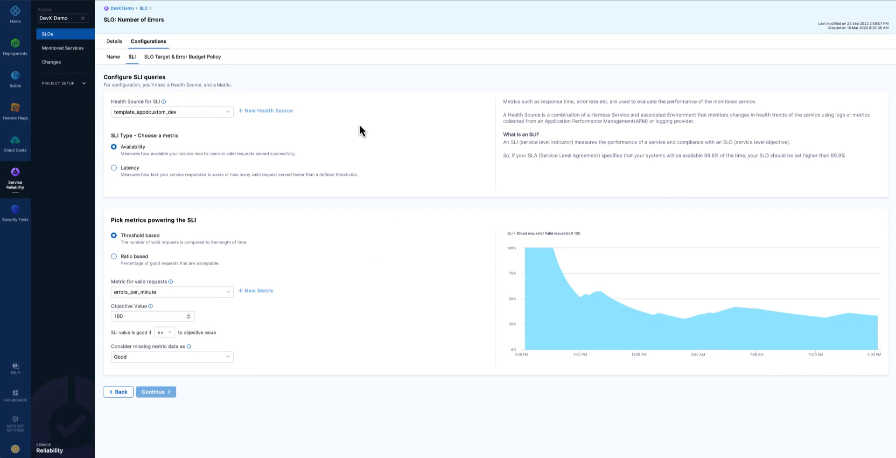
{"action": "mouse_move", "coordinate": [856, 5]}
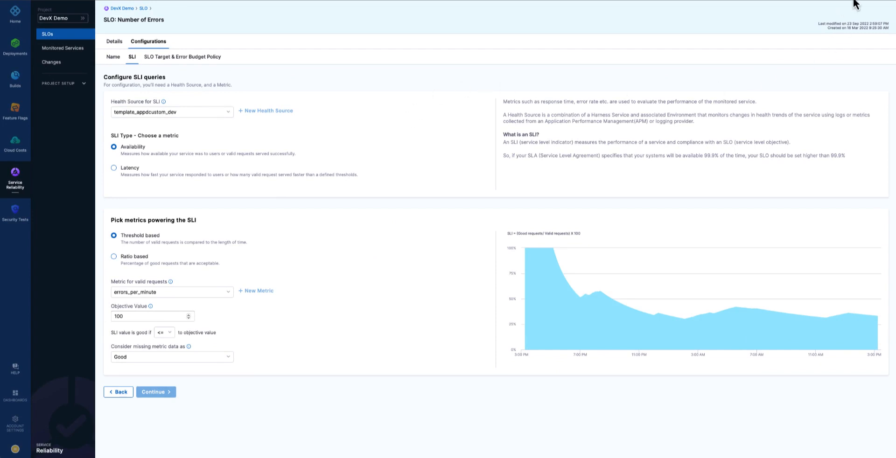
{"action": "left_click", "coordinate": [265, 110]}
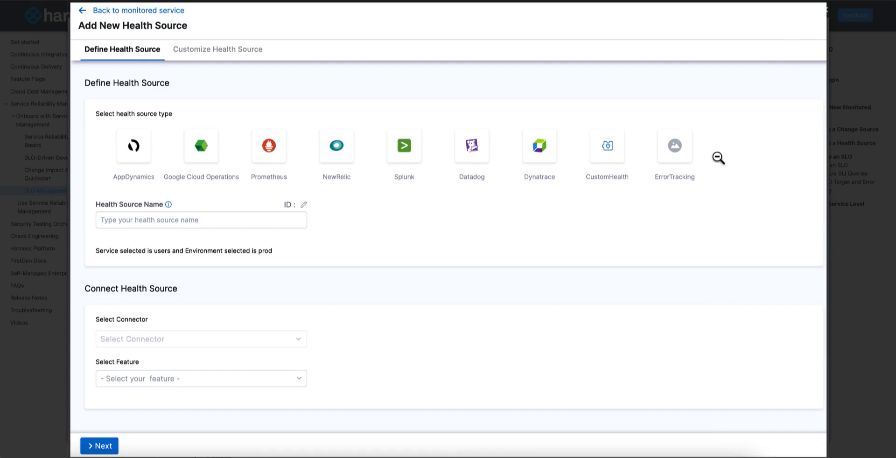
{"action": "mouse_move", "coordinate": [575, 211]}
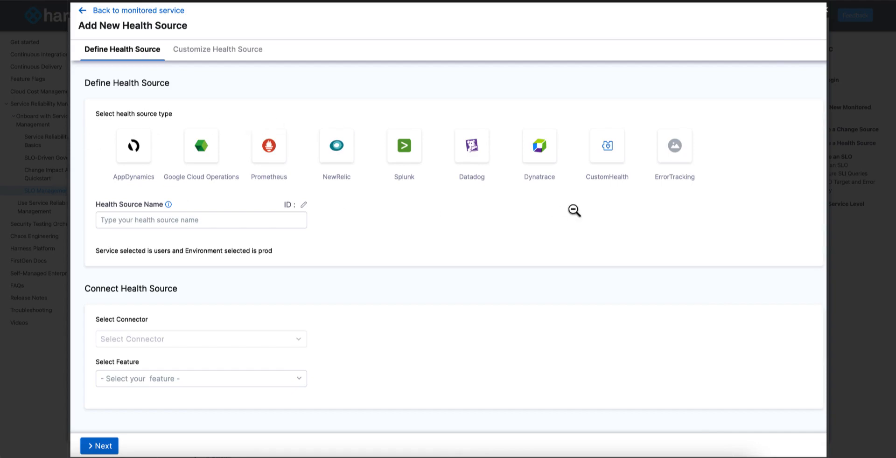
{"action": "mouse_move", "coordinate": [369, 189]}
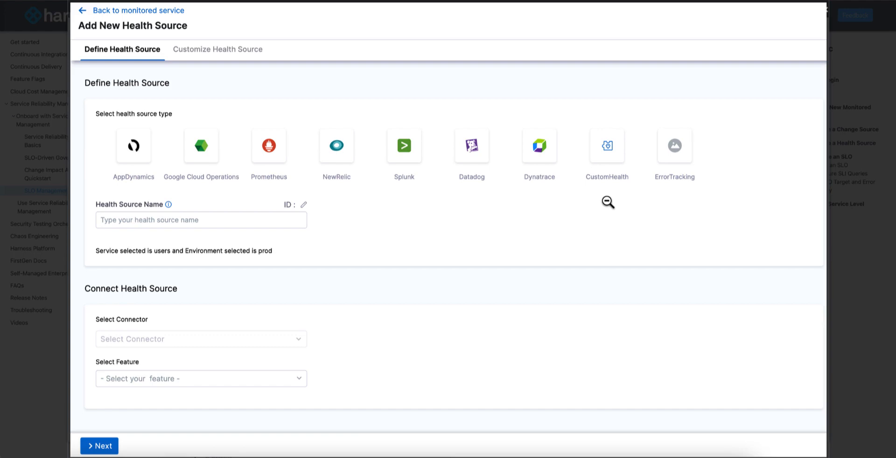
{"action": "mouse_move", "coordinate": [583, 208]}
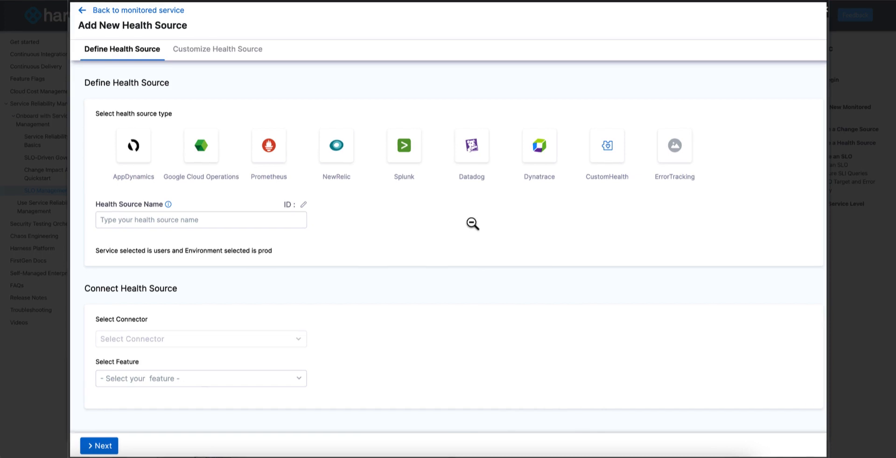
{"action": "mouse_move", "coordinate": [590, 160]}
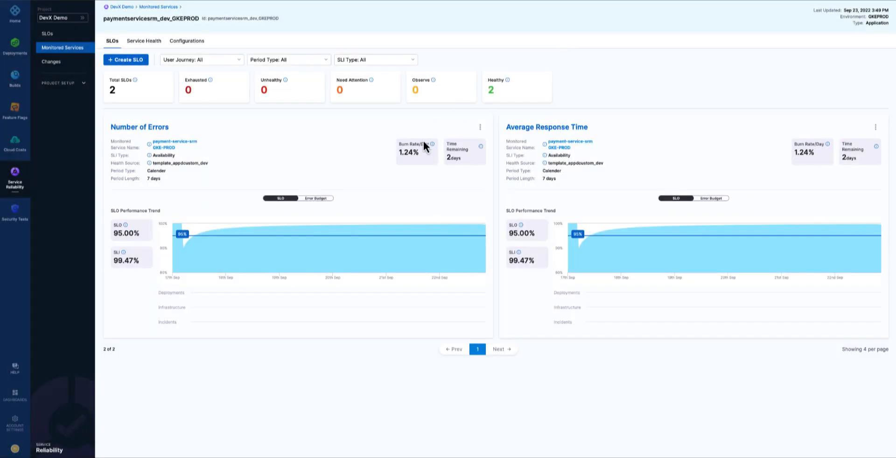
{"action": "mouse_move", "coordinate": [357, 142]}
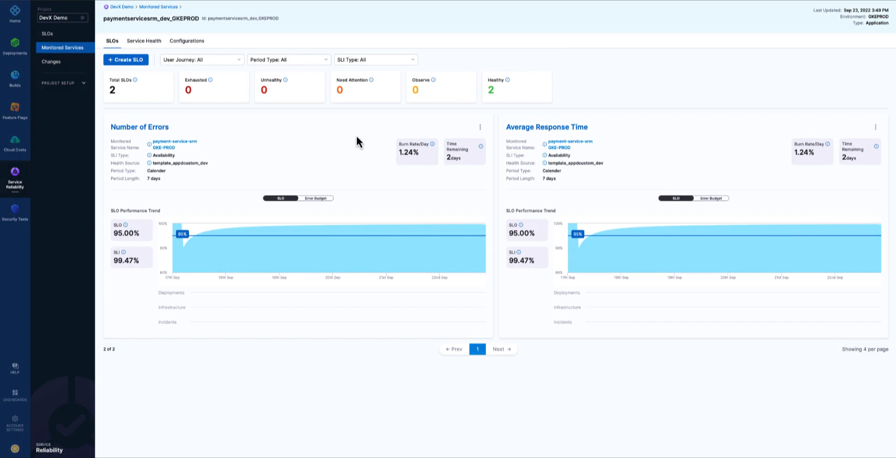
{"action": "mouse_move", "coordinate": [336, 166]}
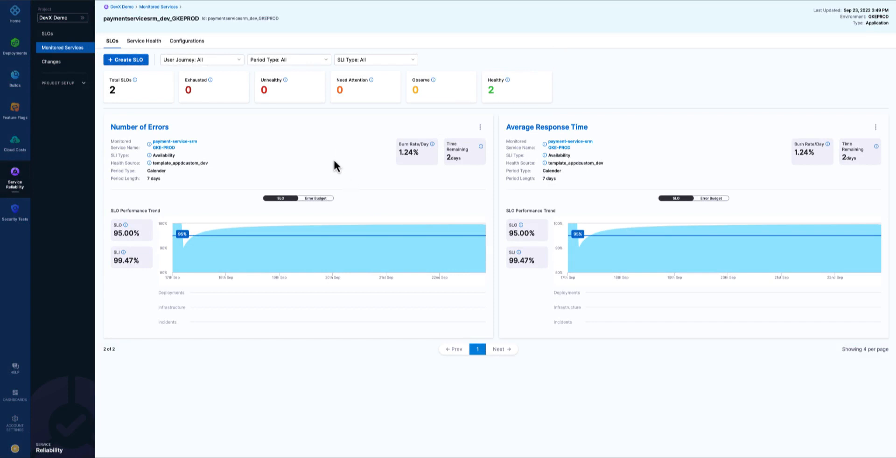
Switch the Number of Errors card to its error budget: 559 minutes, 92.55% remaining.
{"action": "left_click", "coordinate": [319, 198]}
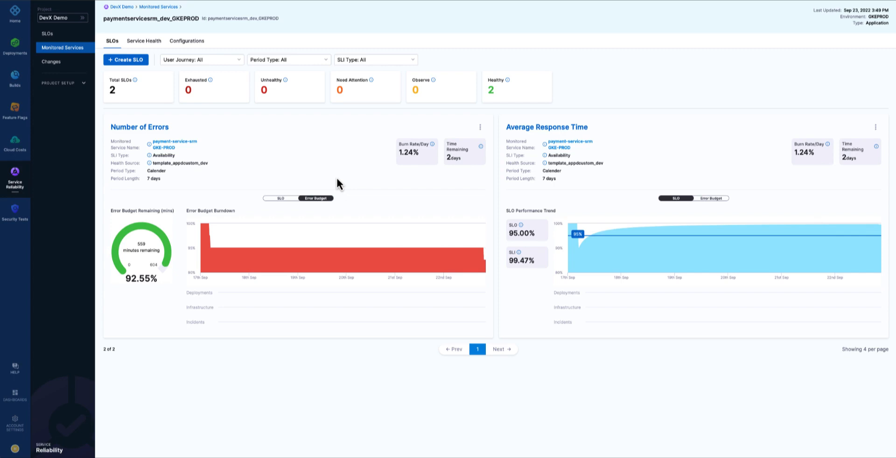
{"action": "mouse_move", "coordinate": [304, 172]}
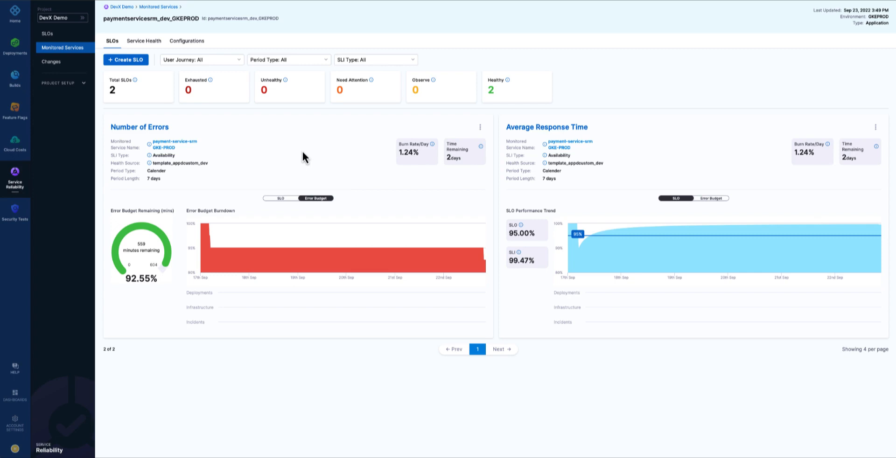
{"action": "mouse_move", "coordinate": [274, 153]}
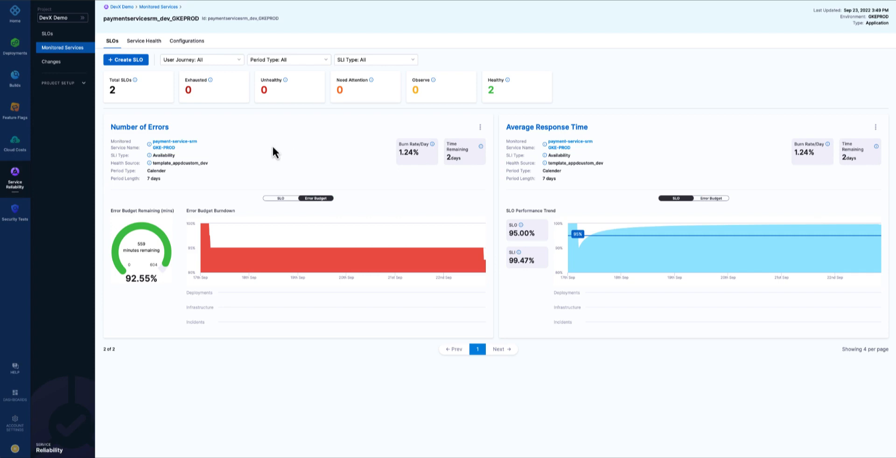
{"action": "mouse_move", "coordinate": [467, 274]}
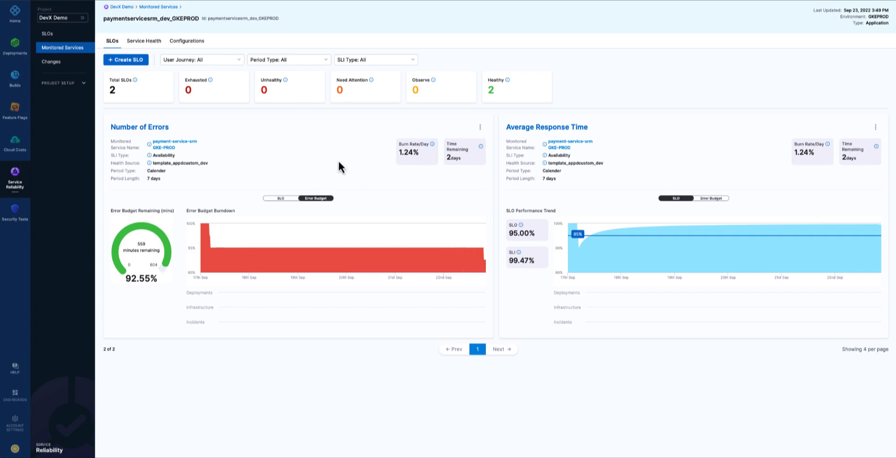
{"action": "mouse_move", "coordinate": [304, 162]}
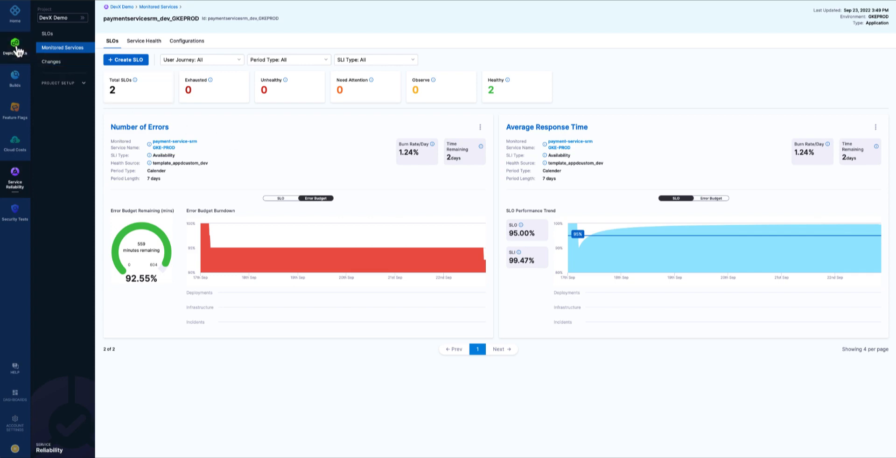
Start a run of the payment-service pipeline in Deployments with the preflight check skipped.
{"action": "left_click", "coordinate": [14, 46]}
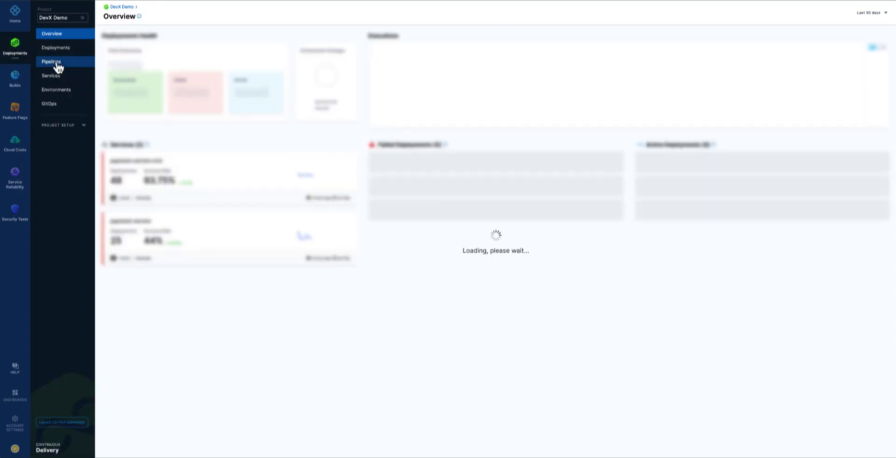
{"action": "left_click", "coordinate": [51, 62]}
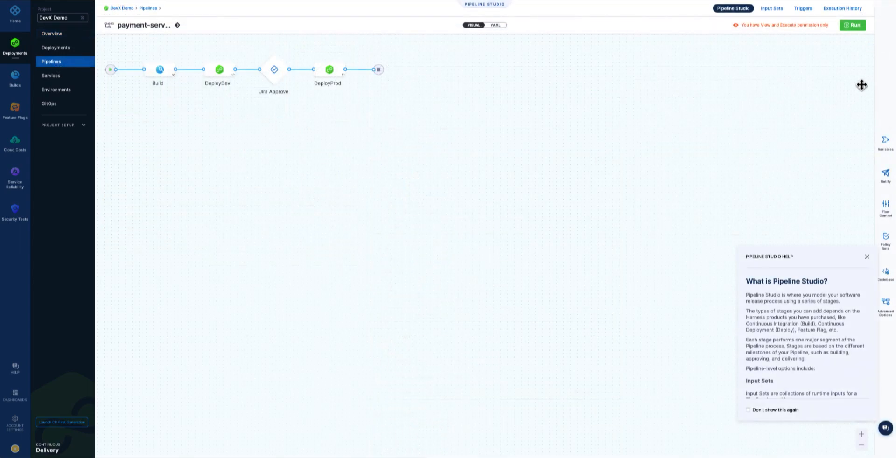
{"action": "left_click", "coordinate": [852, 25]}
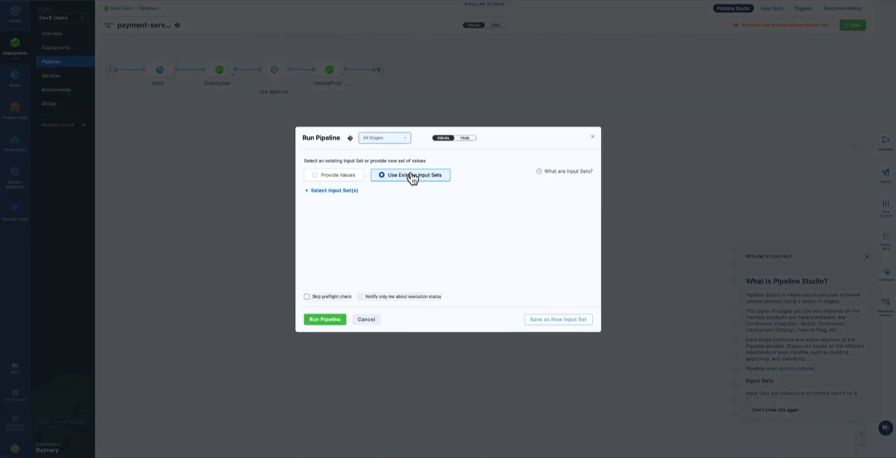
{"action": "left_click", "coordinate": [306, 297]}
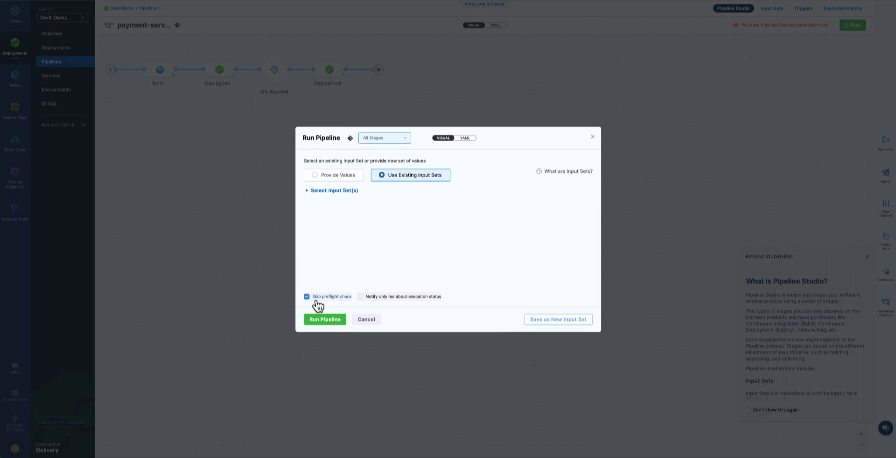
Set seusername to 'me', pick payment-service-srm as the production service, and launch the run.
{"action": "left_click", "coordinate": [335, 175]}
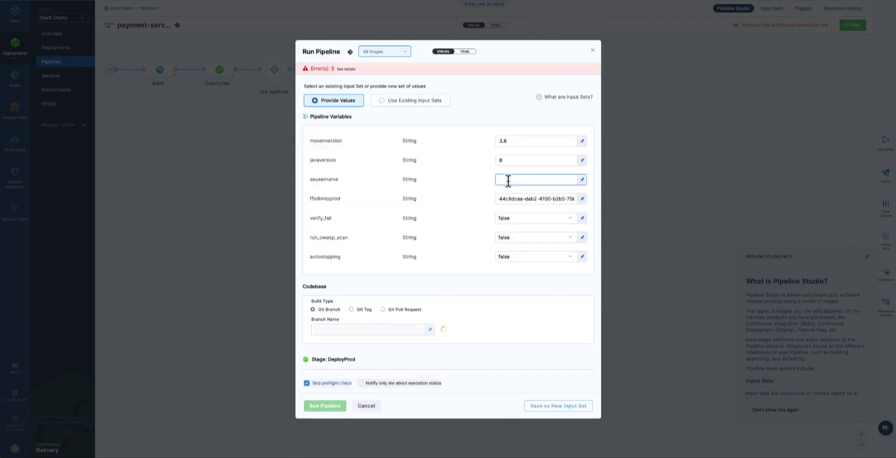
{"action": "type", "text": "me"}
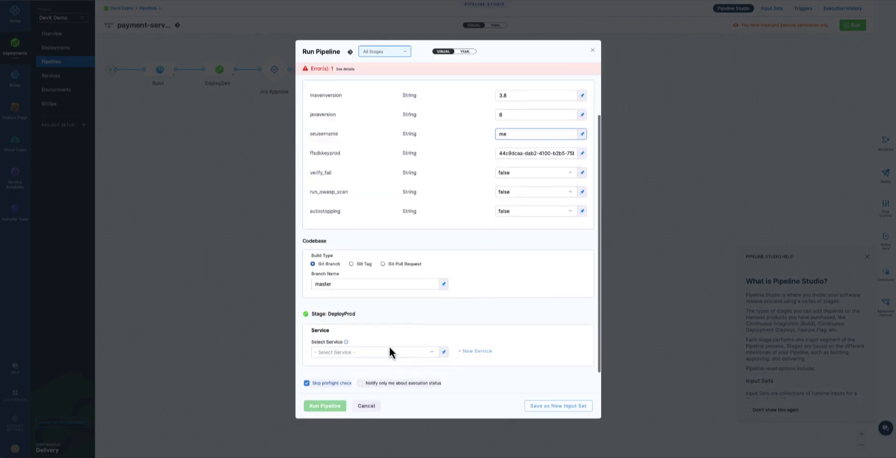
{"action": "left_click", "coordinate": [371, 352]}
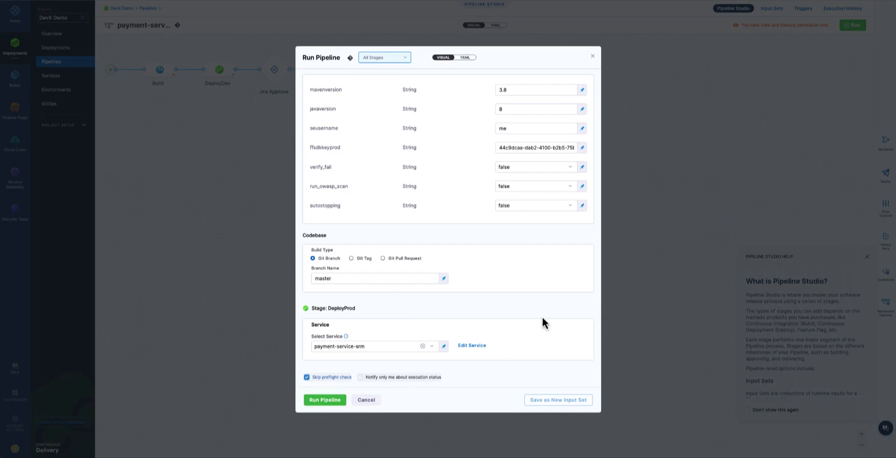
{"action": "left_click", "coordinate": [324, 400]}
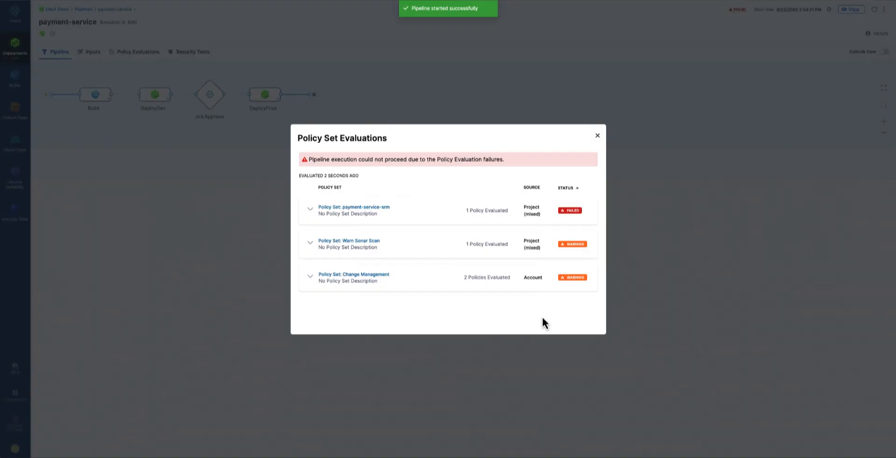
{"action": "mouse_move", "coordinate": [473, 164]}
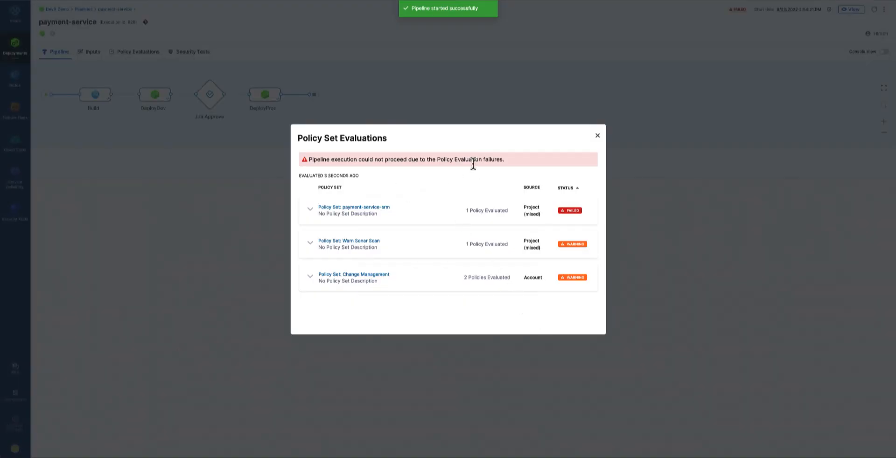
{"action": "mouse_move", "coordinate": [588, 222]}
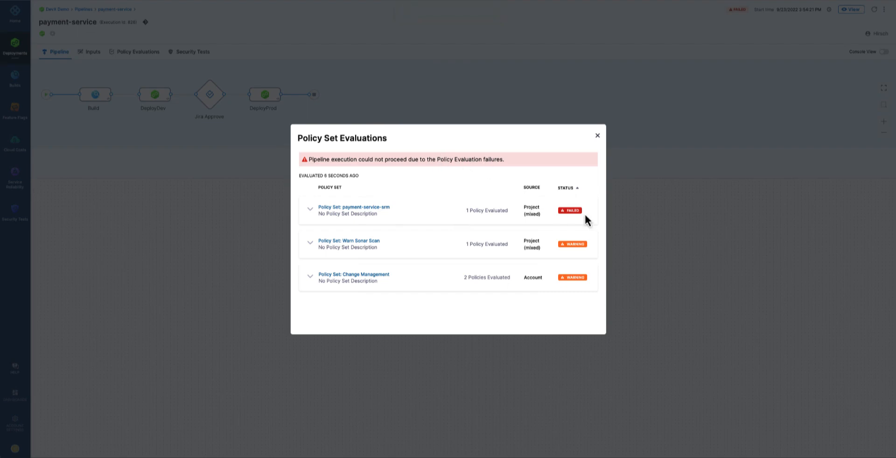
Expand the failed payment-service-srm policy set to reveal its Error Budget Policy.
{"action": "left_click", "coordinate": [310, 208]}
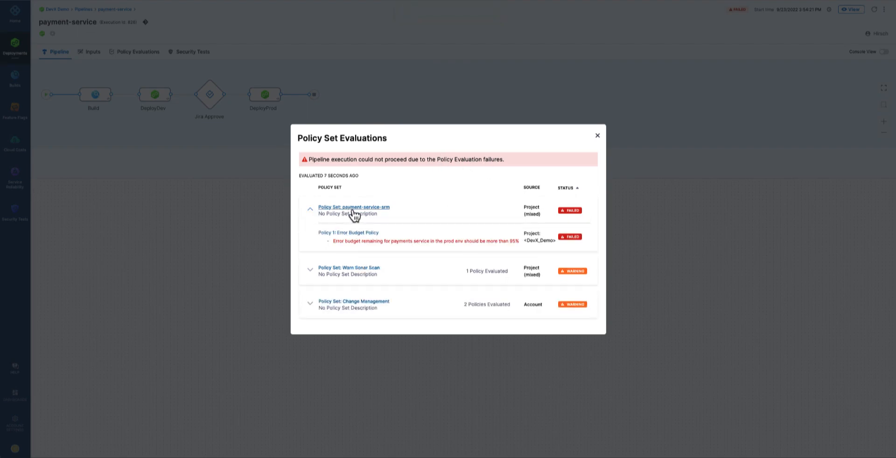
{"action": "mouse_move", "coordinate": [391, 241]}
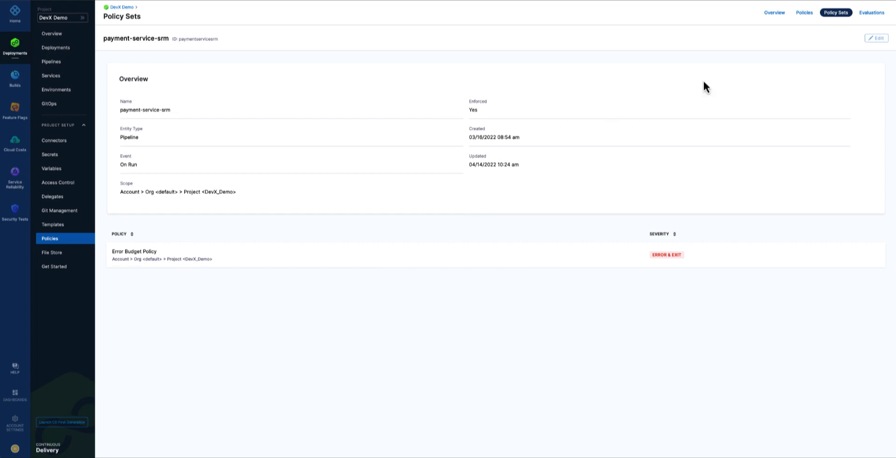
Review the Error Budget Policy's rule code in Policies, then return to the Service Reliability SLOs.
{"action": "left_click", "coordinate": [804, 12]}
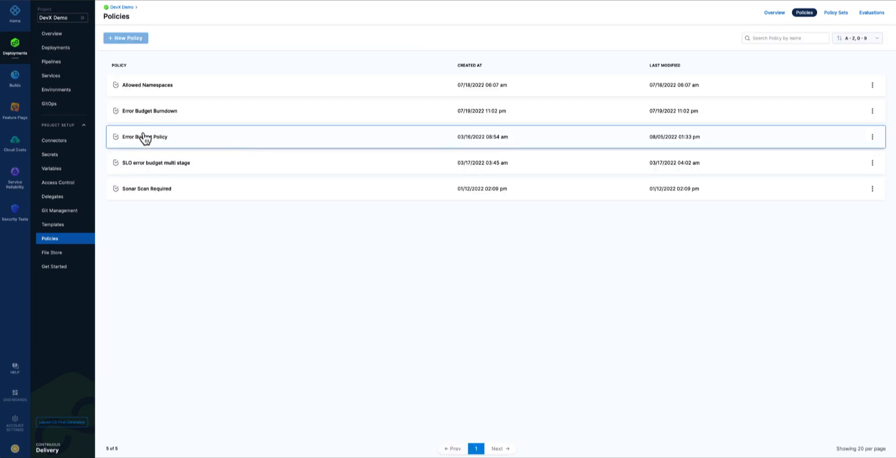
{"action": "left_click", "coordinate": [145, 137]}
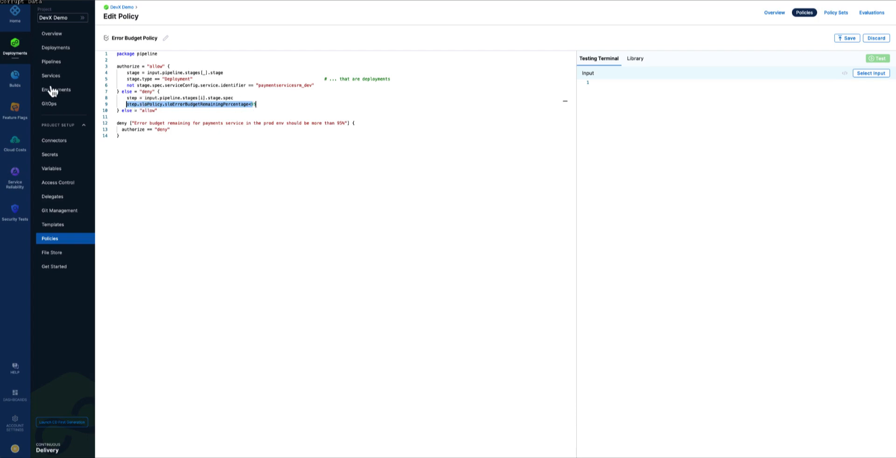
{"action": "left_click", "coordinate": [15, 178]}
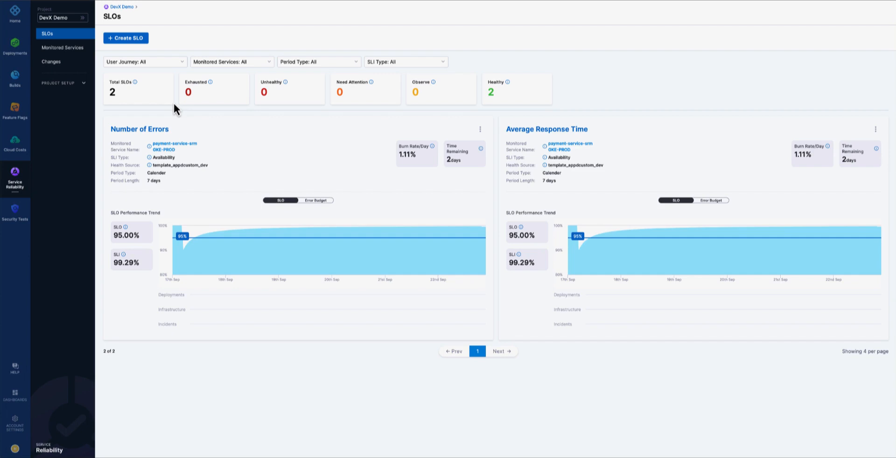
{"action": "mouse_move", "coordinate": [208, 119]}
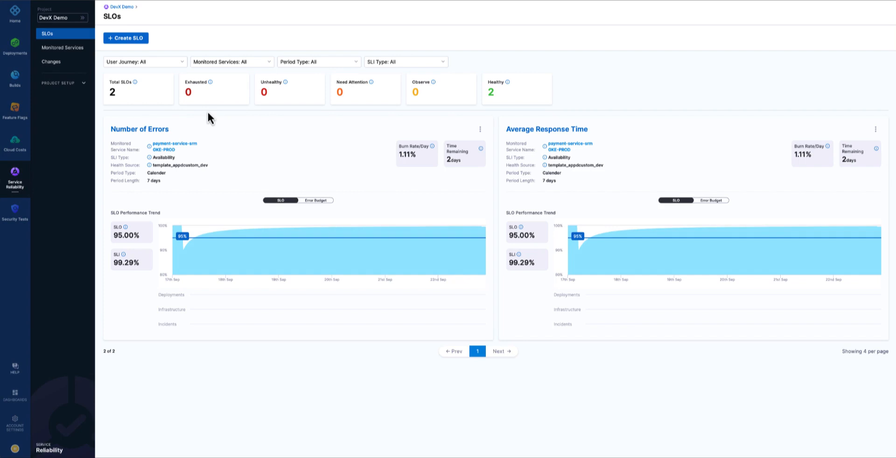
Reset the Number of Errors error budget, increasing it by 300 minutes with reason 'Fixes'.
{"action": "left_click", "coordinate": [480, 128]}
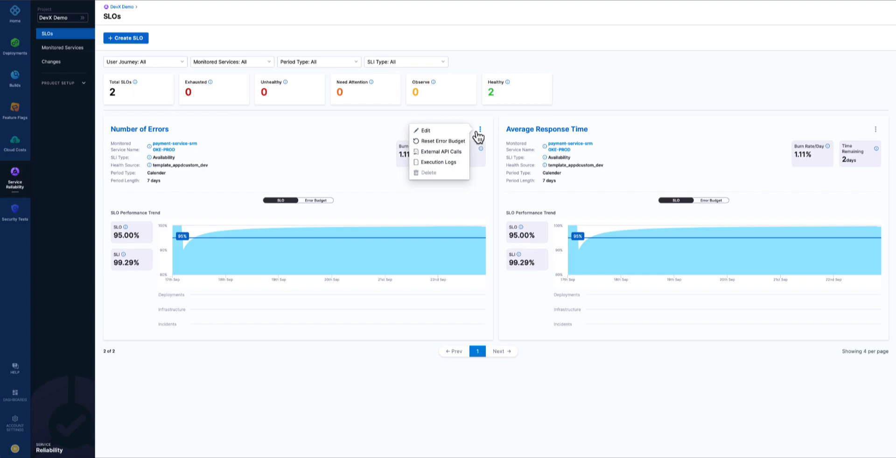
{"action": "left_click", "coordinate": [442, 141]}
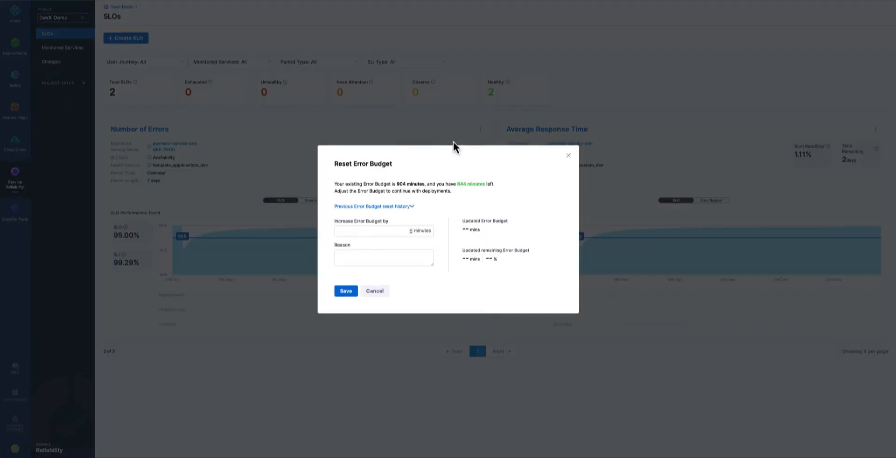
{"action": "left_click", "coordinate": [380, 231]}
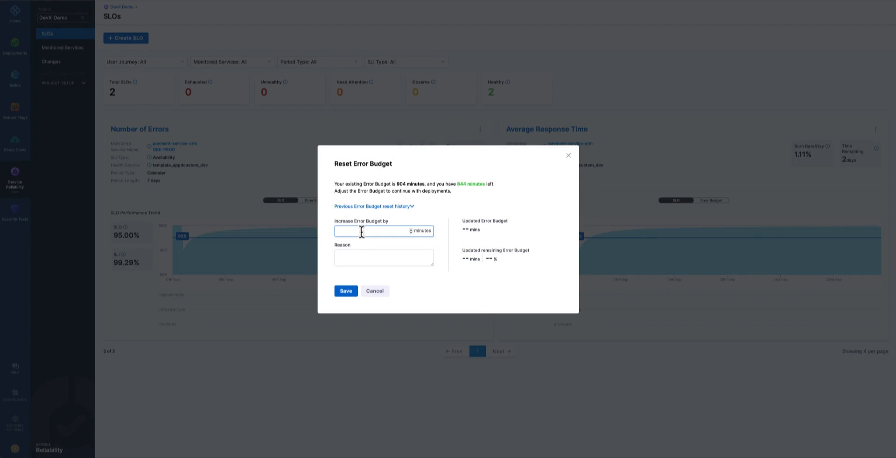
{"action": "type", "text": "300"}
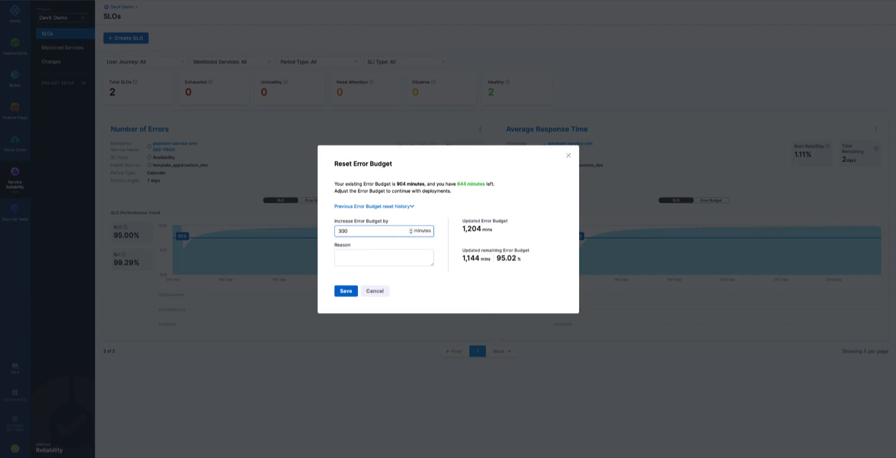
{"action": "type", "text": "F"}
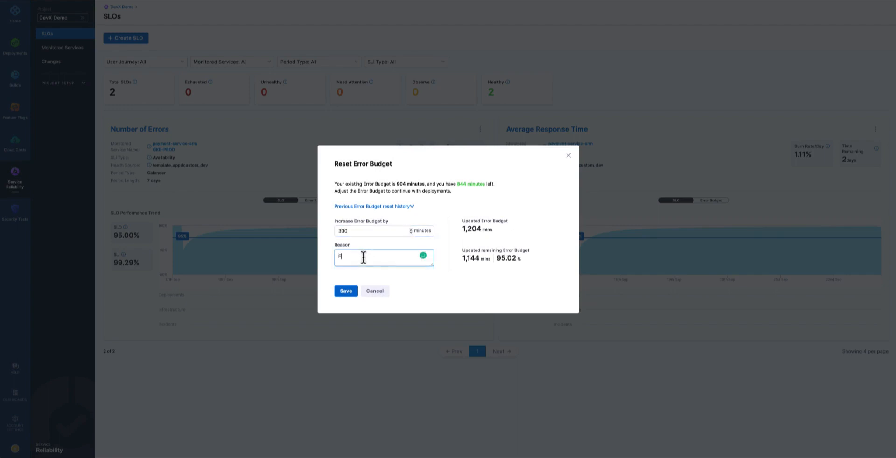
{"action": "type", "text": "ixes"}
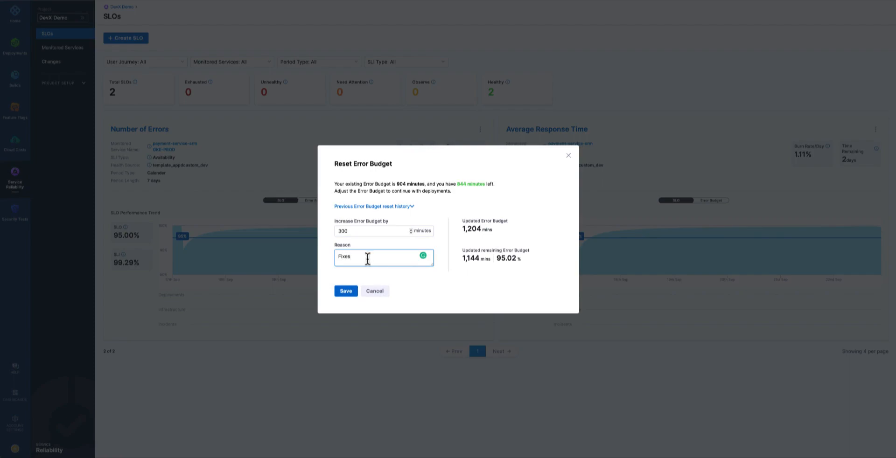
{"action": "left_click", "coordinate": [345, 291]}
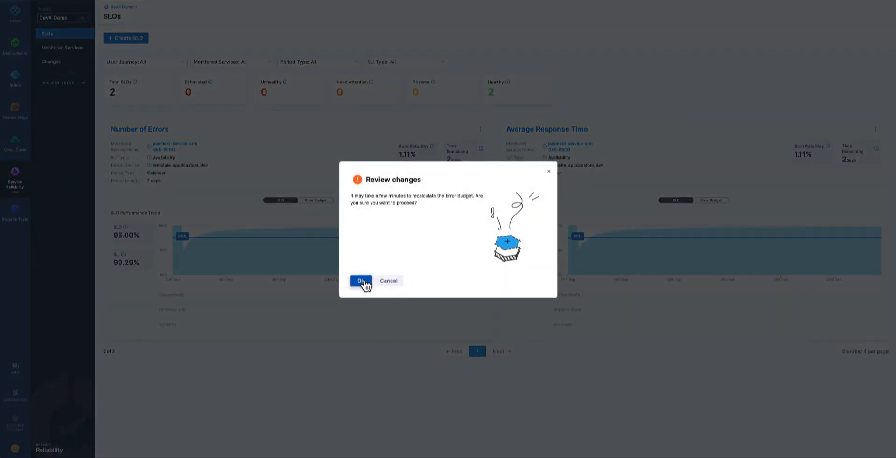
{"action": "left_click", "coordinate": [360, 281]}
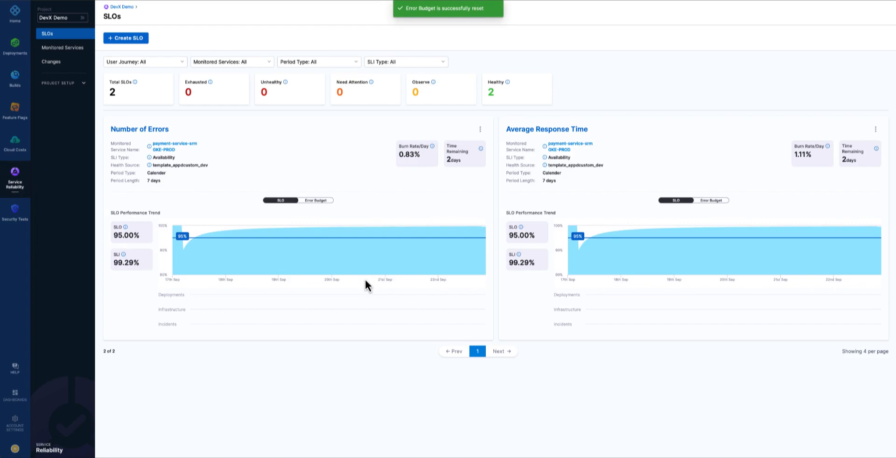
Move to the Deployments overview for the project.
{"action": "left_click", "coordinate": [14, 46]}
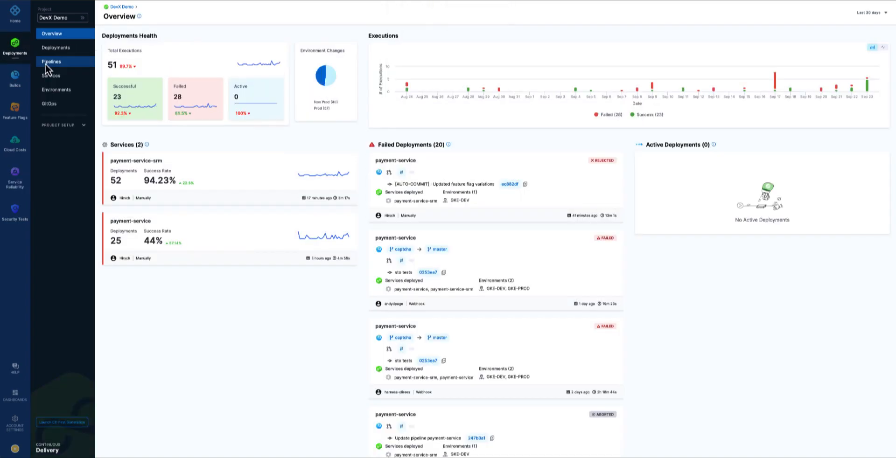
Rerun the payment service pipeline and inspect the Warn Sonar Scan policy warning in its evaluations.
{"action": "left_click", "coordinate": [51, 61]}
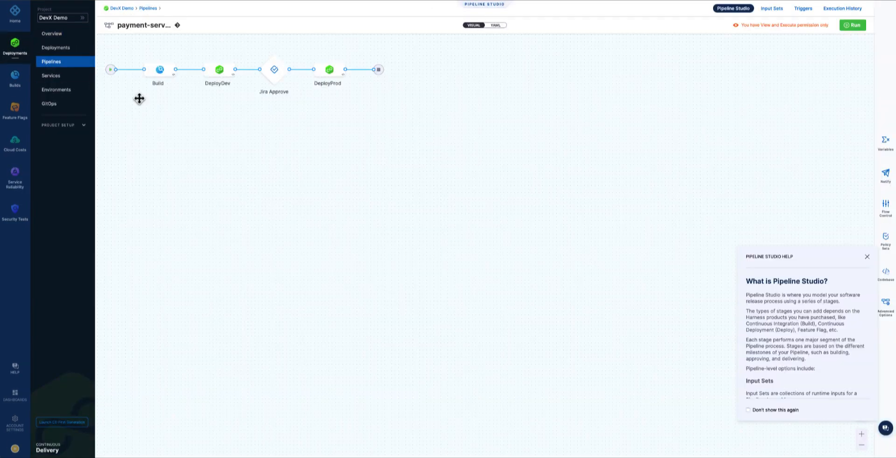
{"action": "left_click", "coordinate": [853, 24]}
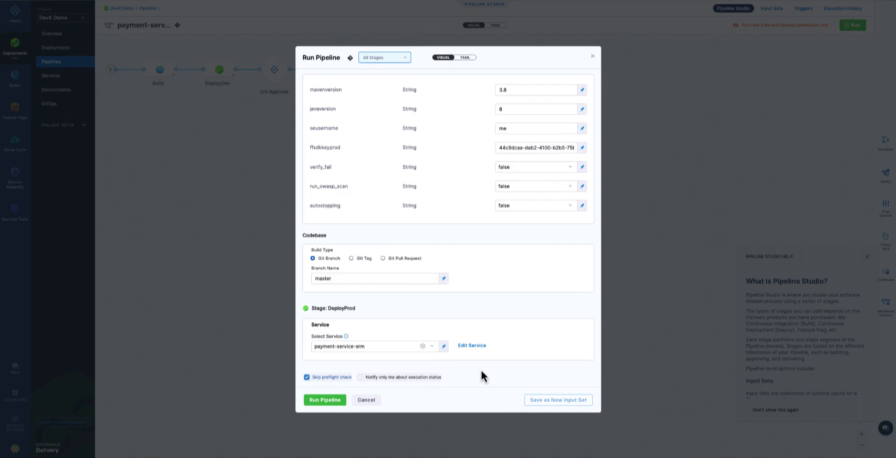
{"action": "left_click", "coordinate": [324, 401]}
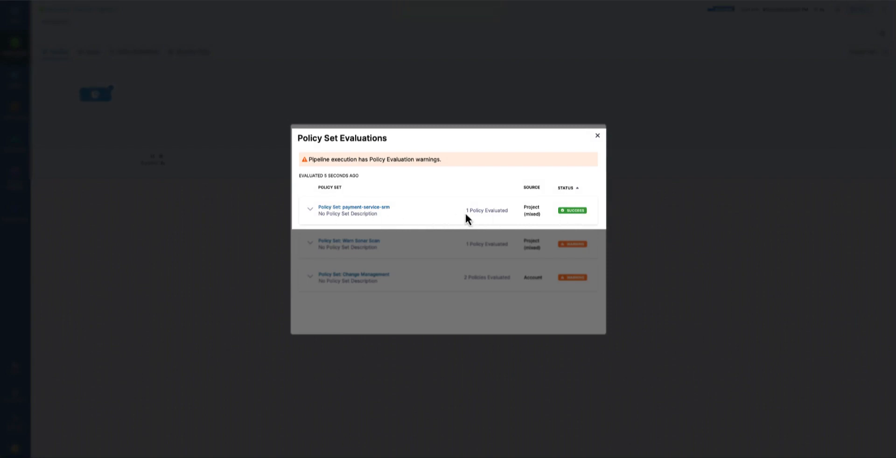
{"action": "mouse_move", "coordinate": [536, 129]}
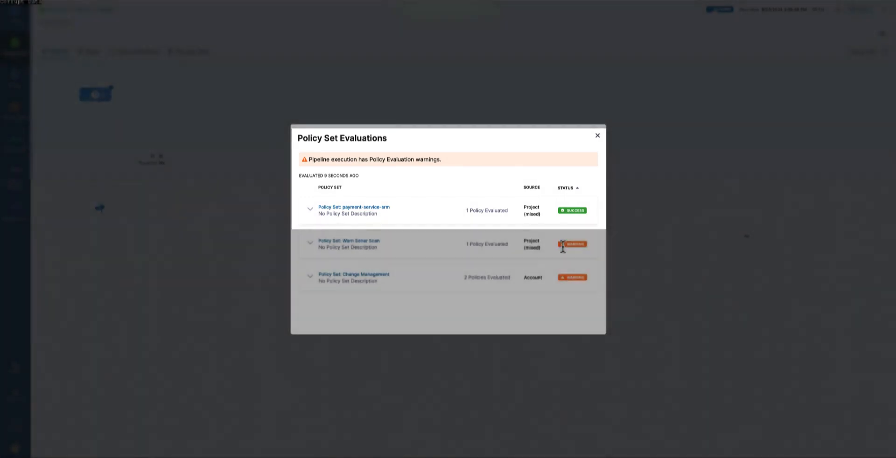
{"action": "left_click", "coordinate": [597, 135]}
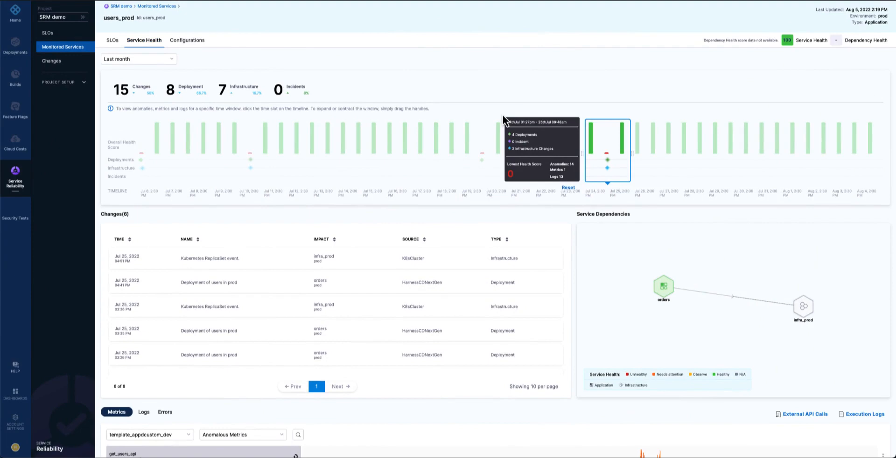
{"action": "mouse_move", "coordinate": [608, 162]}
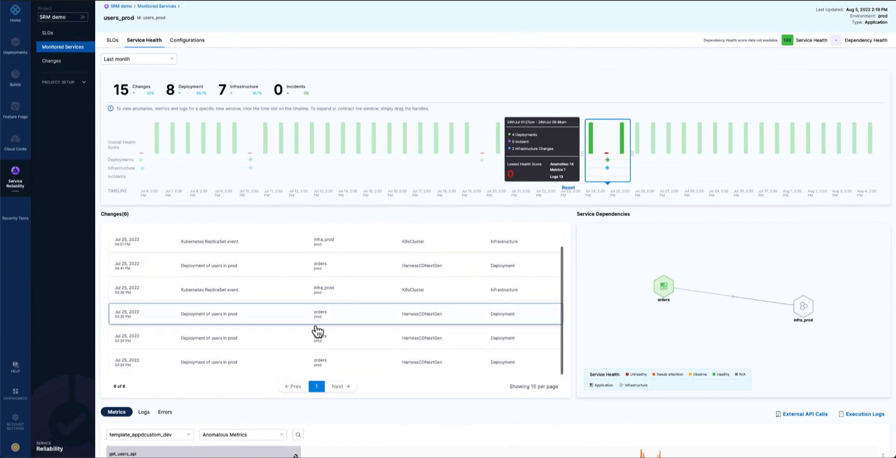
Scroll the users_prod health view down to the Jul 25 change events and response-time chart.
{"action": "scroll", "scroll_direction": "down", "scroll_amount": 3}
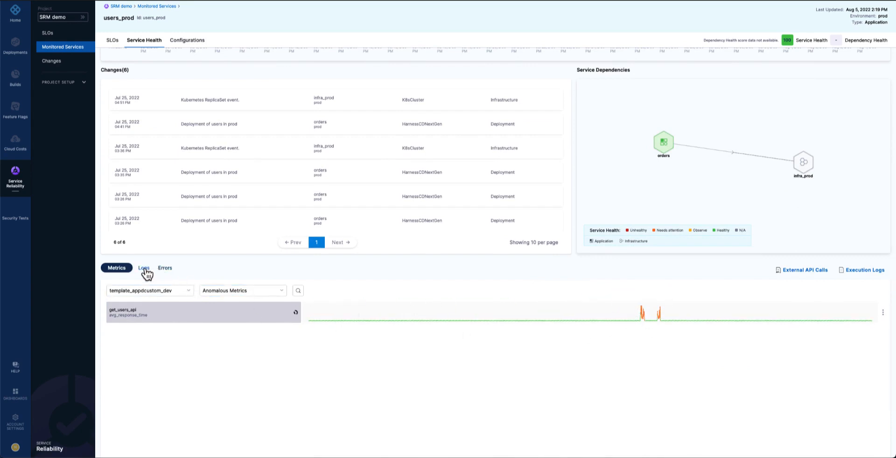
On the users_prod Logs radar, inspect the known FileNotFoundException, an unexpected-frequency event and an unknown exception in turn.
{"action": "left_click", "coordinate": [144, 269]}
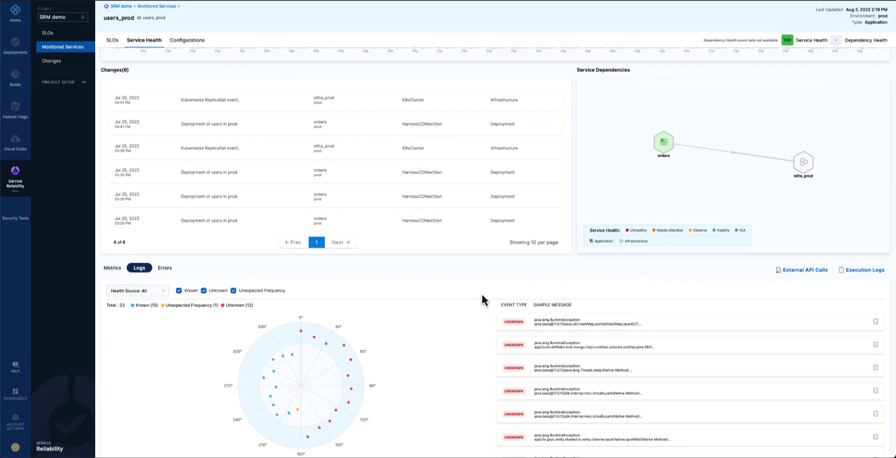
{"action": "mouse_move", "coordinate": [292, 355]}
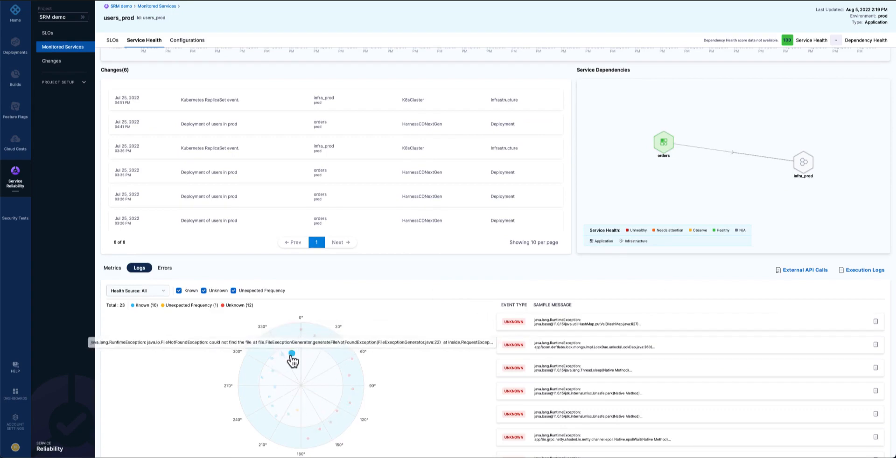
{"action": "left_click", "coordinate": [291, 353]}
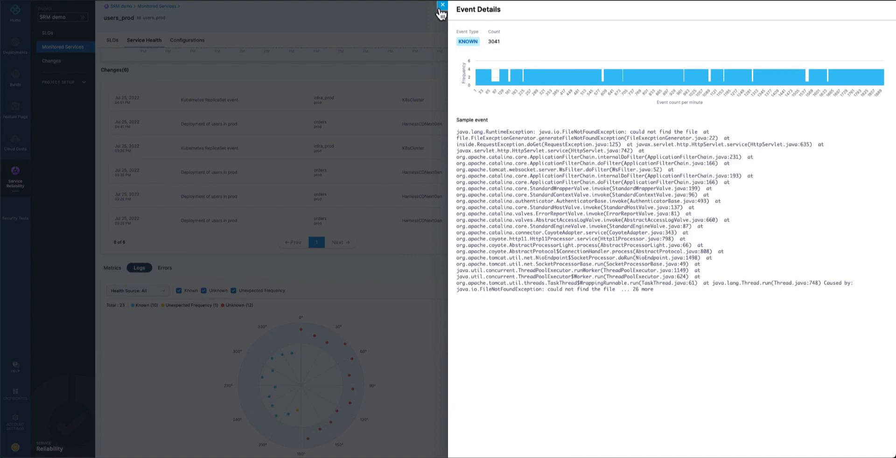
{"action": "left_click", "coordinate": [442, 5]}
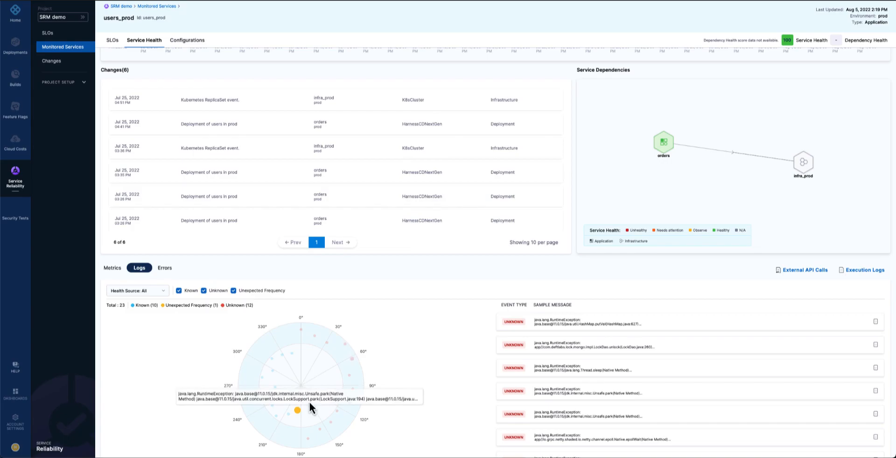
{"action": "left_click", "coordinate": [297, 411]}
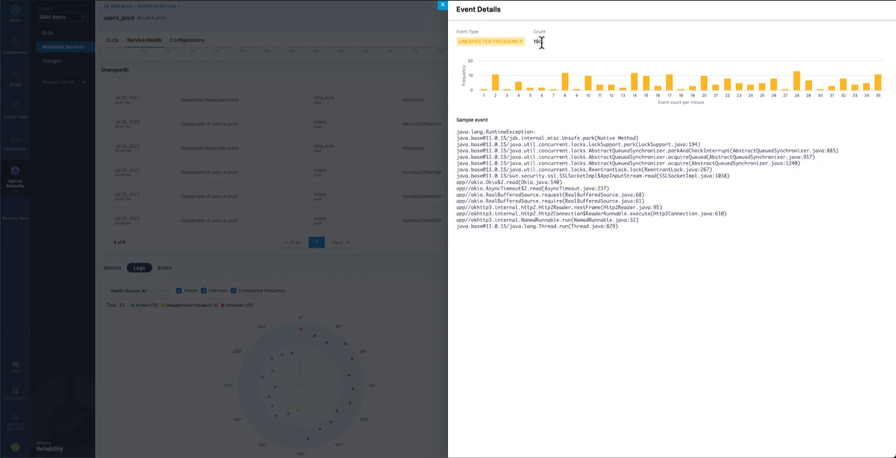
{"action": "left_click", "coordinate": [441, 4]}
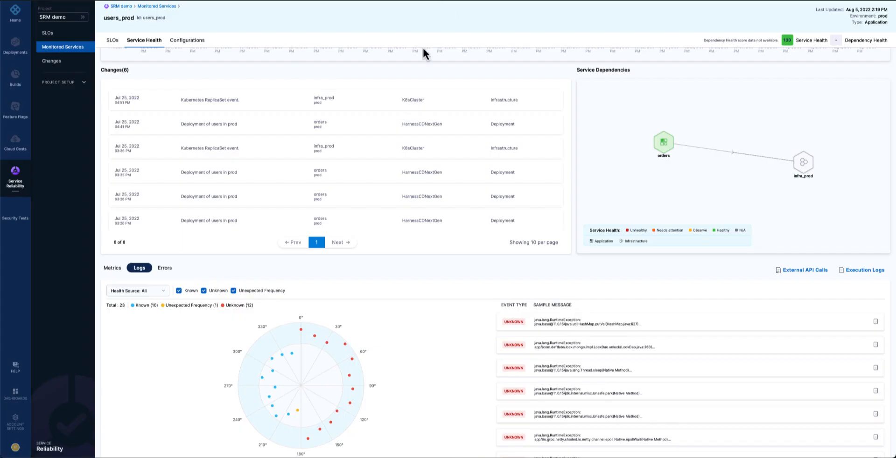
{"action": "mouse_move", "coordinate": [301, 330]}
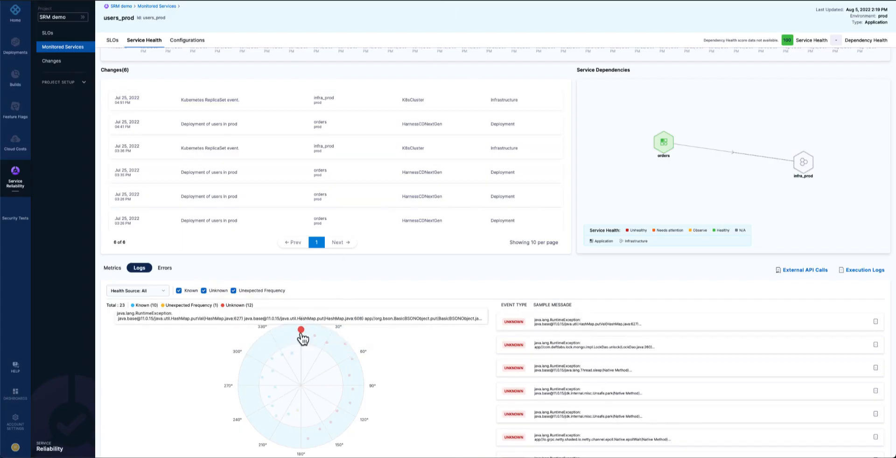
{"action": "left_click", "coordinate": [302, 329]}
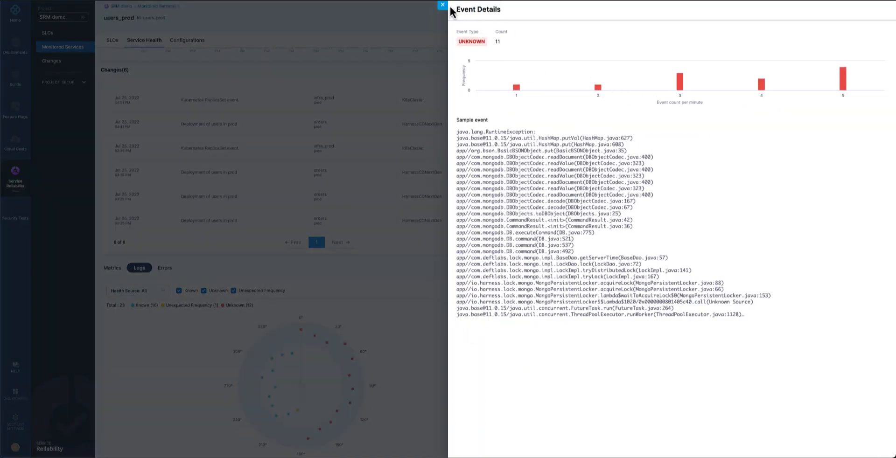
{"action": "left_click", "coordinate": [443, 5]}
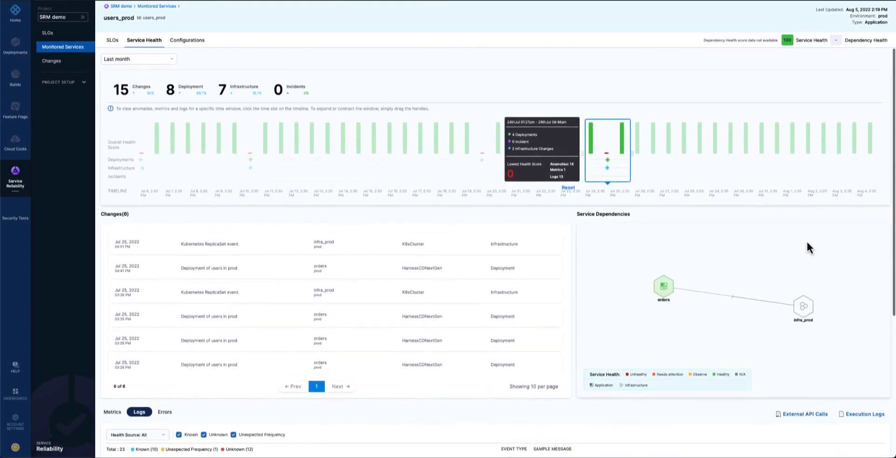
{"action": "mouse_move", "coordinate": [704, 290]}
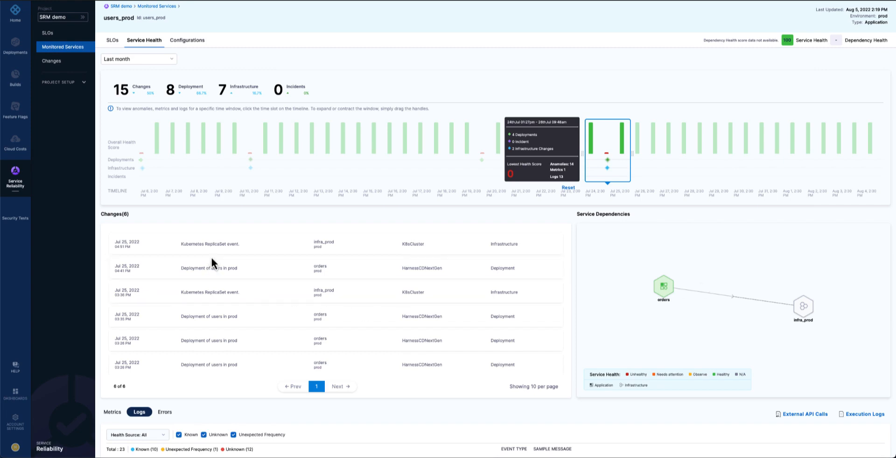
{"action": "mouse_move", "coordinate": [212, 246]}
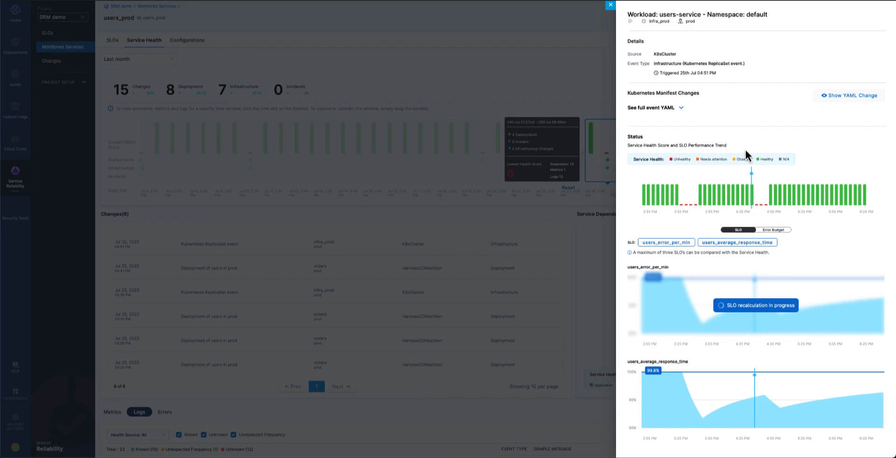
{"action": "mouse_move", "coordinate": [752, 184]}
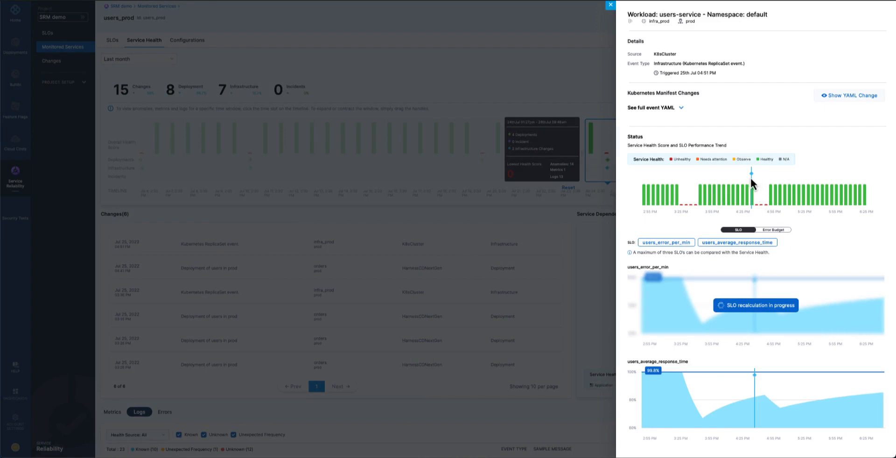
{"action": "mouse_move", "coordinate": [762, 210]}
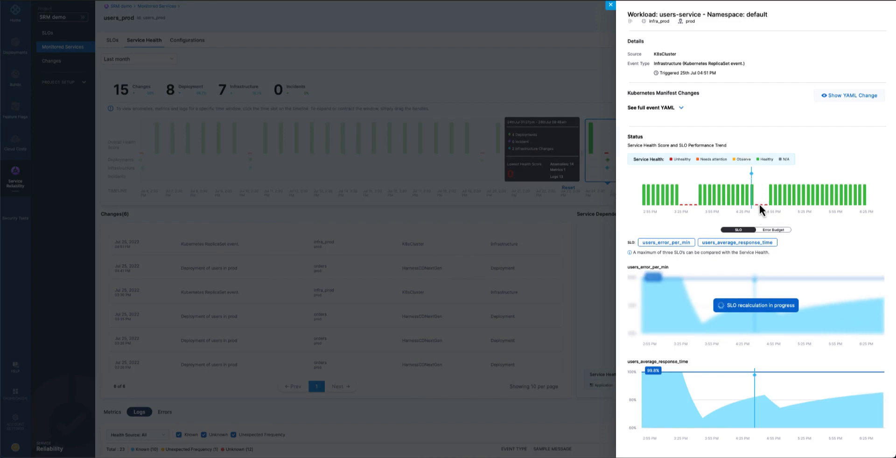
{"action": "mouse_move", "coordinate": [750, 39]}
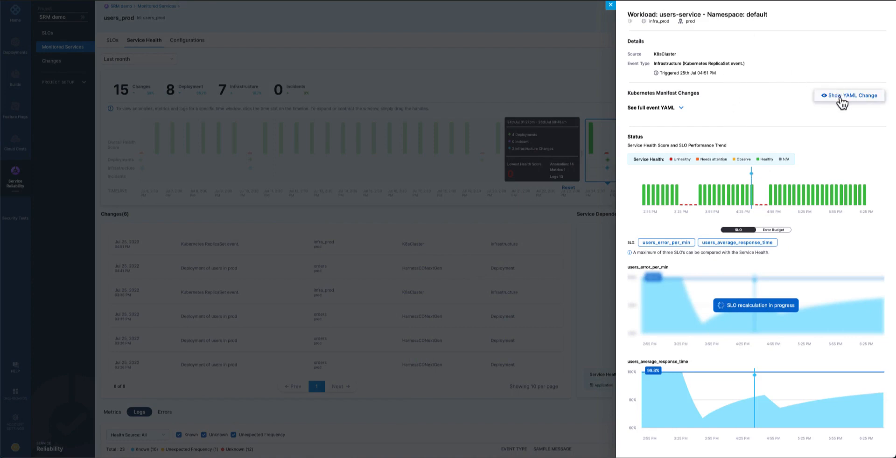
Compare the ReplicaSet event's previous and current YAML manifests for users-service.
{"action": "left_click", "coordinate": [852, 95]}
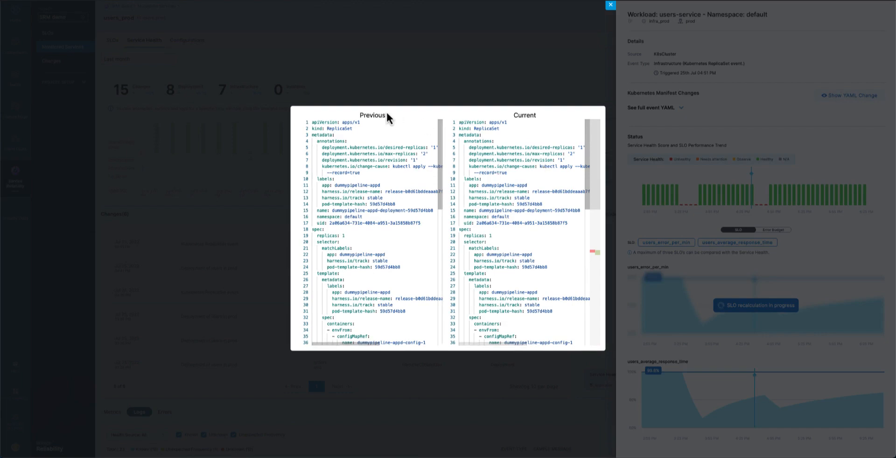
{"action": "mouse_move", "coordinate": [533, 132]}
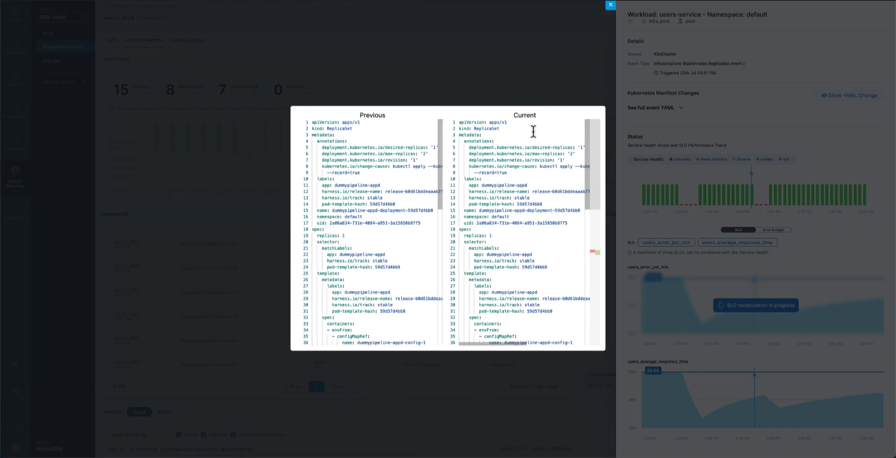
{"action": "mouse_move", "coordinate": [565, 209]}
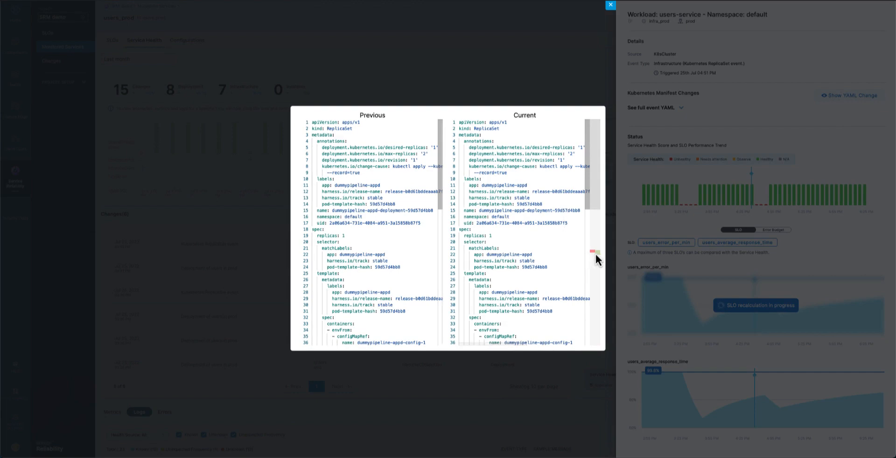
Review the diff's status section (replicas removed, observedGeneration 1 added) and close the comparison.
{"action": "scroll", "scroll_direction": "down", "scroll_amount": 3}
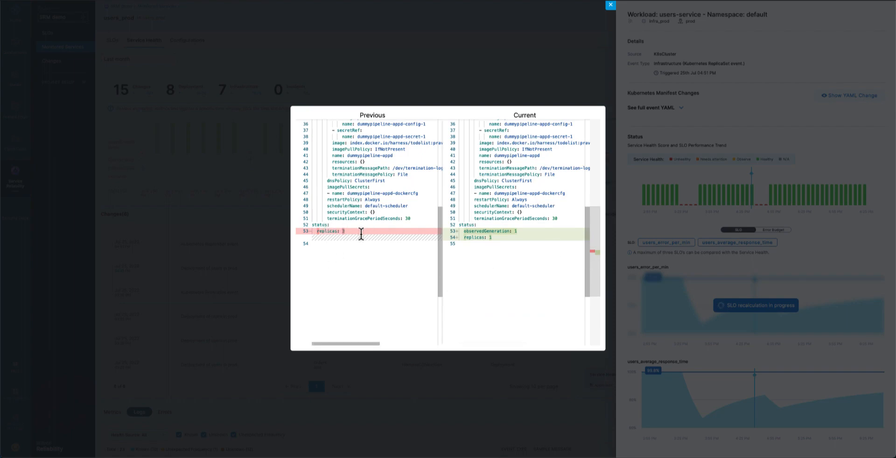
{"action": "mouse_move", "coordinate": [367, 301]}
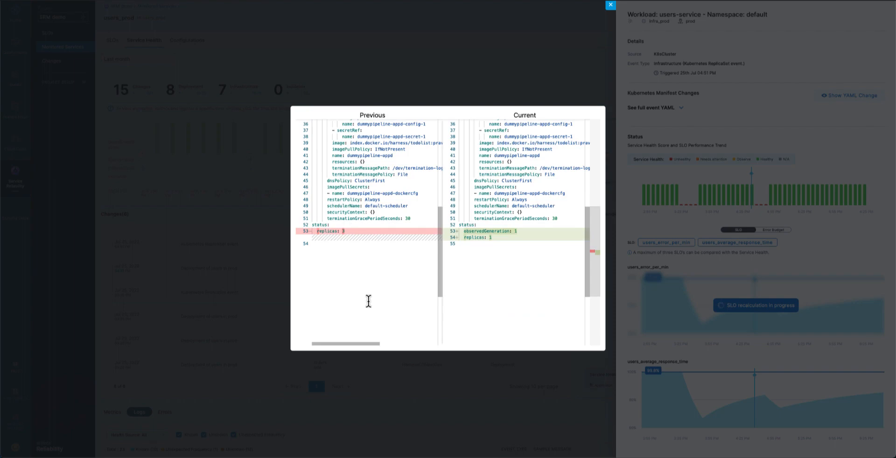
{"action": "mouse_move", "coordinate": [508, 241]}
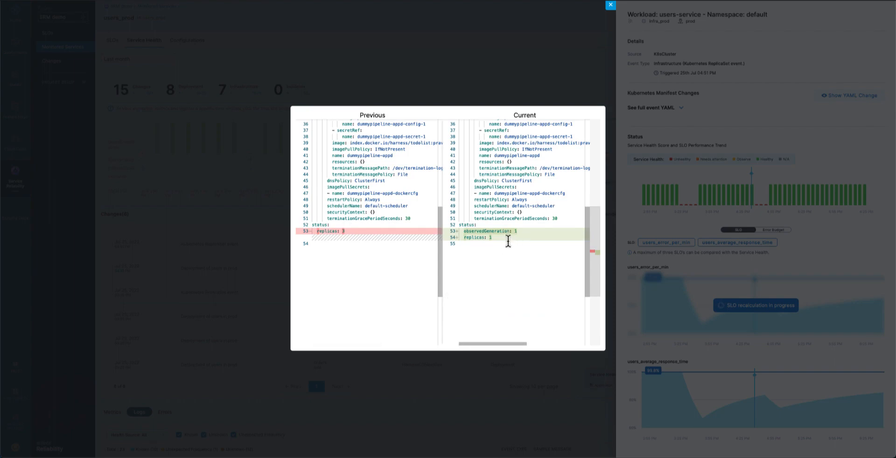
{"action": "mouse_move", "coordinate": [502, 223]}
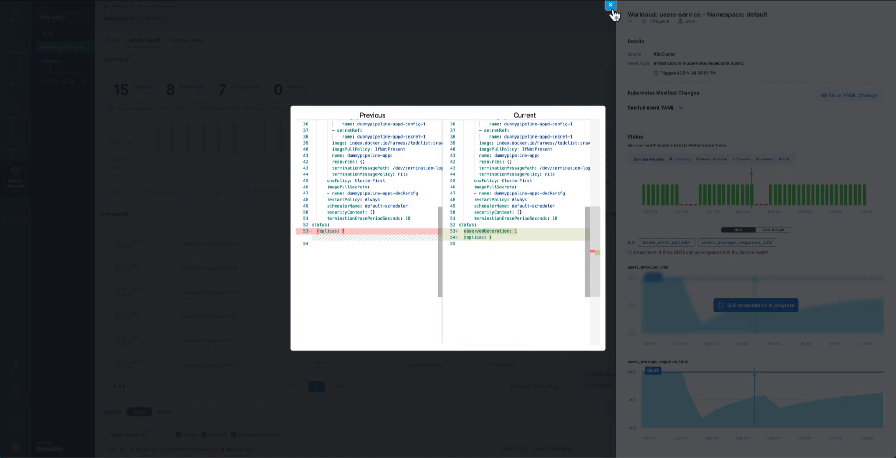
{"action": "left_click", "coordinate": [611, 5]}
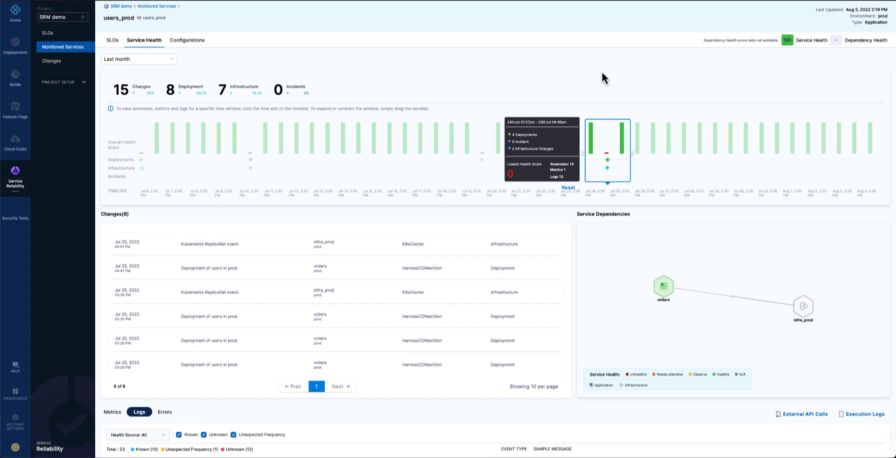
{"action": "mouse_move", "coordinate": [468, 73]}
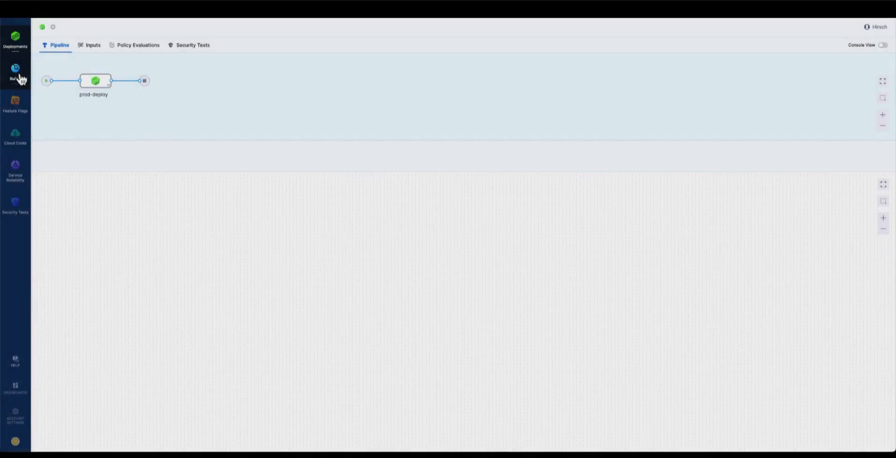
Go to the CI Builds overview and bring up the full builds list.
{"action": "left_click", "coordinate": [16, 70]}
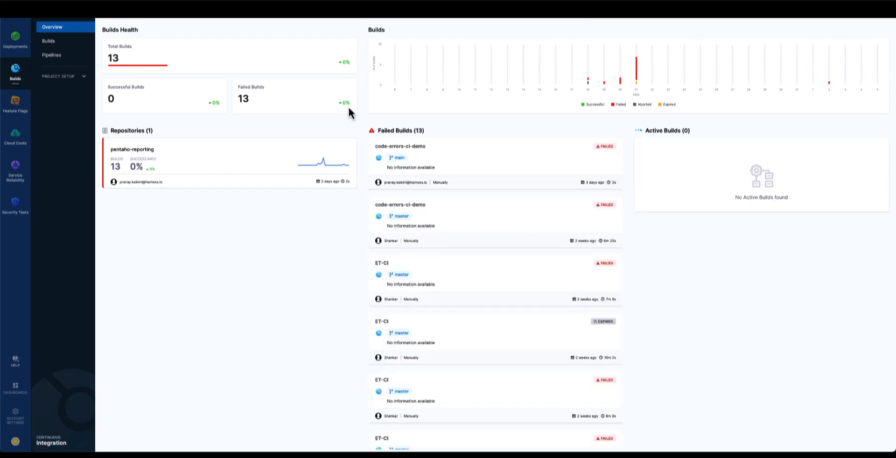
{"action": "mouse_move", "coordinate": [248, 124]}
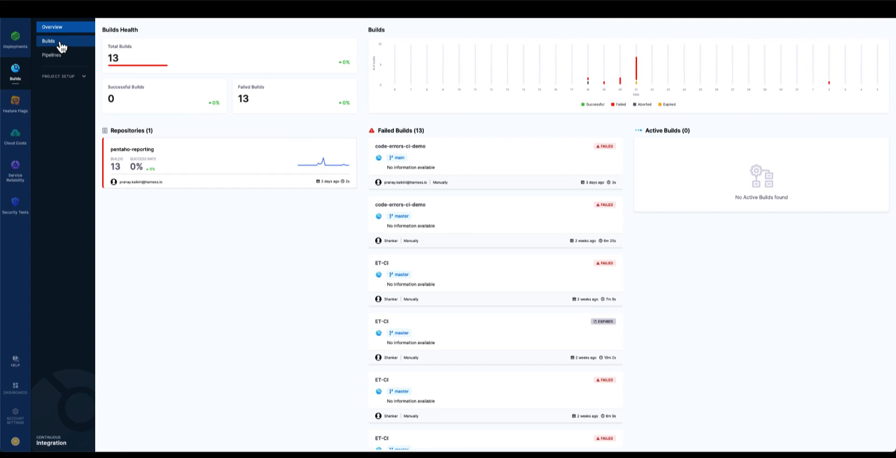
{"action": "left_click", "coordinate": [48, 40]}
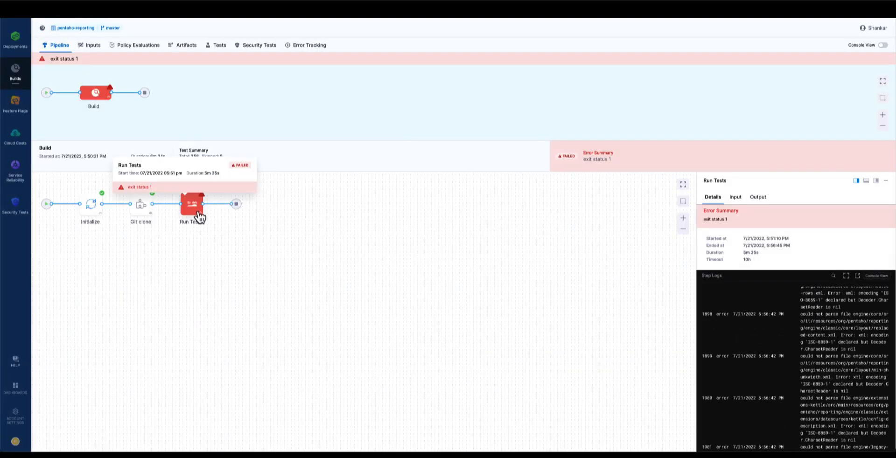
{"action": "mouse_move", "coordinate": [230, 70]}
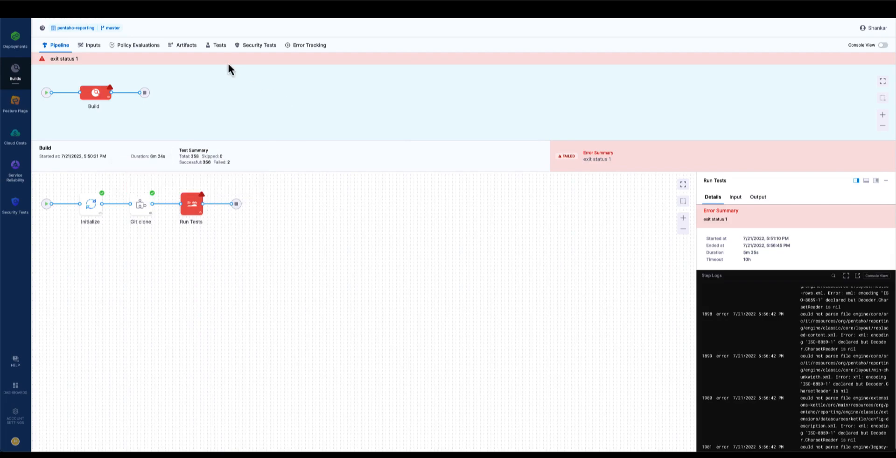
Show the build's Tests results, then Error Tracking with HeadlessException (12) expanded to its two test origins.
{"action": "left_click", "coordinate": [219, 45]}
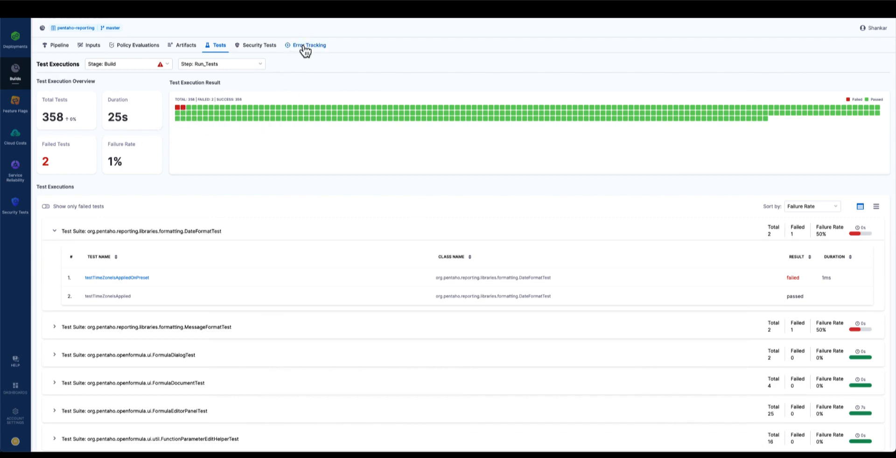
{"action": "left_click", "coordinate": [309, 45]}
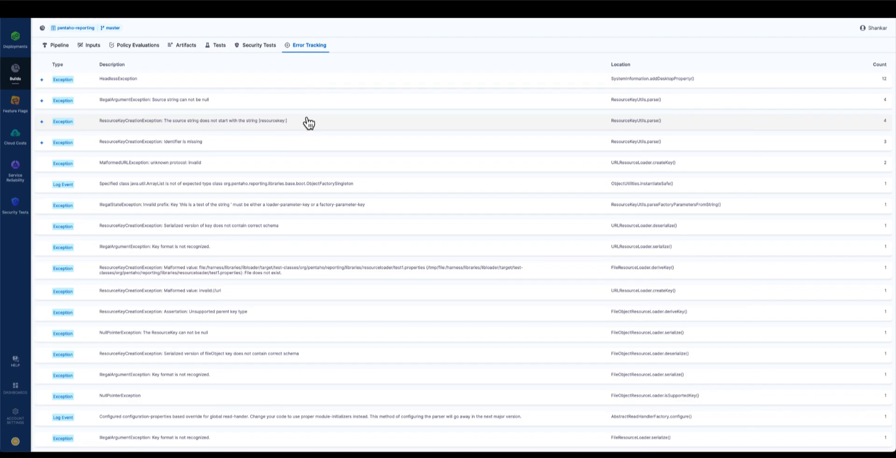
{"action": "mouse_move", "coordinate": [454, 75]}
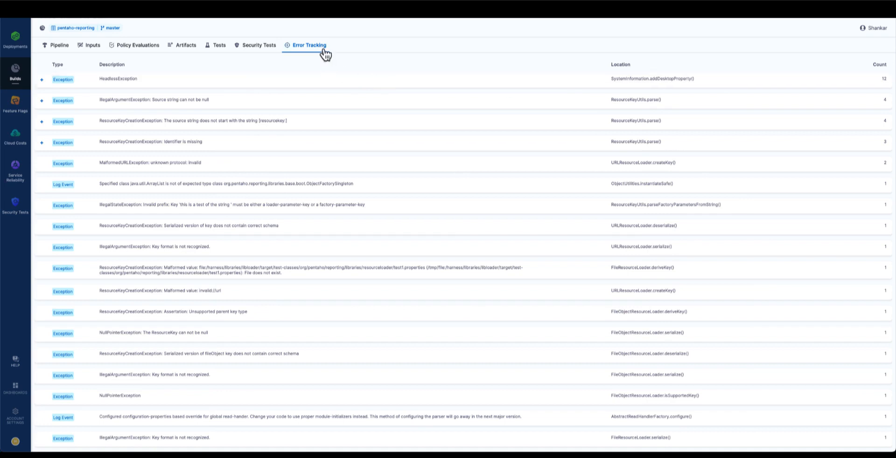
{"action": "left_click", "coordinate": [41, 79]}
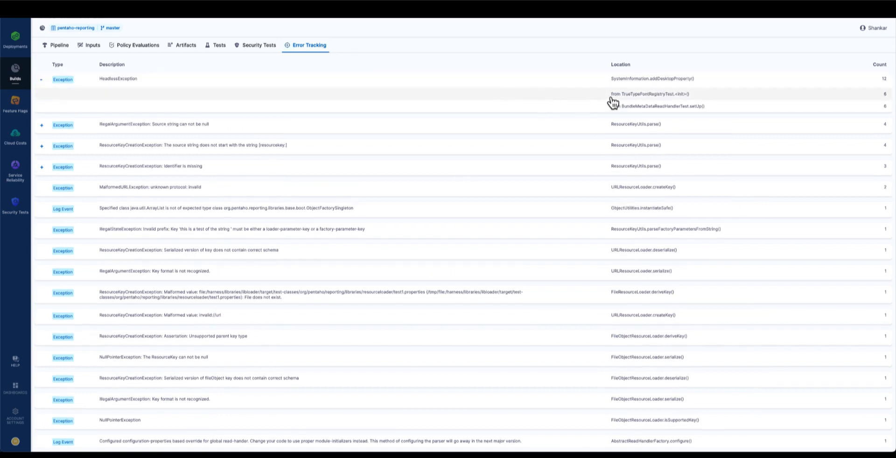
View the TrueTypeFontRegistryTest snapshot and the source for getOtherProperties, getSystemInformation and addDesktopProperty frames.
{"action": "left_click", "coordinate": [309, 45]}
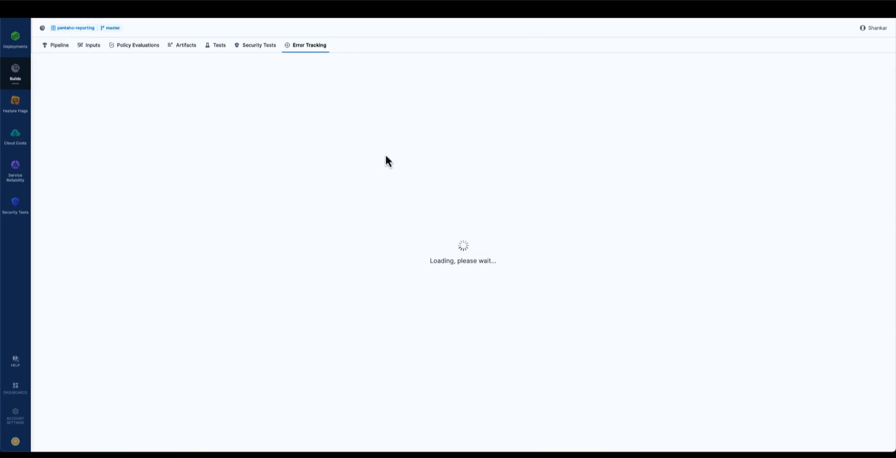
{"action": "mouse_move", "coordinate": [279, 162]}
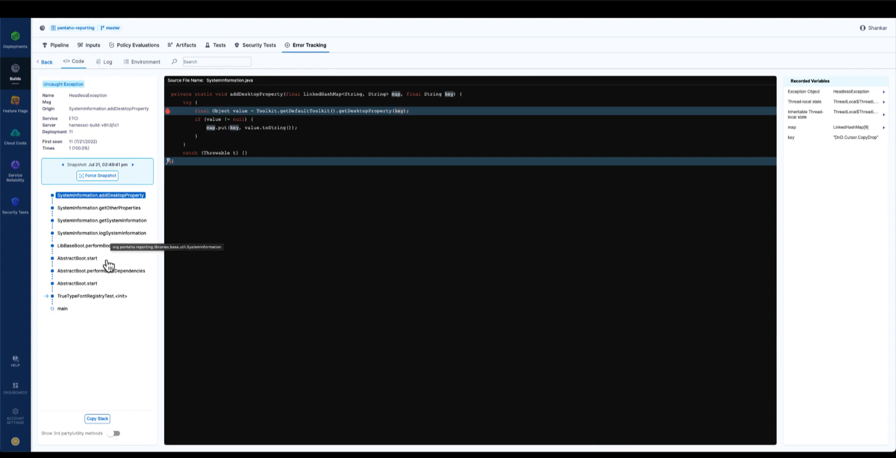
{"action": "mouse_move", "coordinate": [121, 243]}
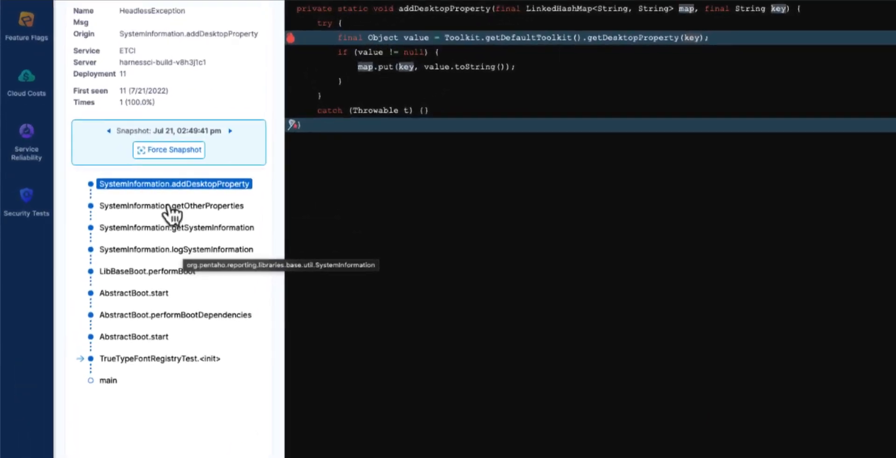
{"action": "scroll", "scroll_direction": "down", "scroll_amount": 3}
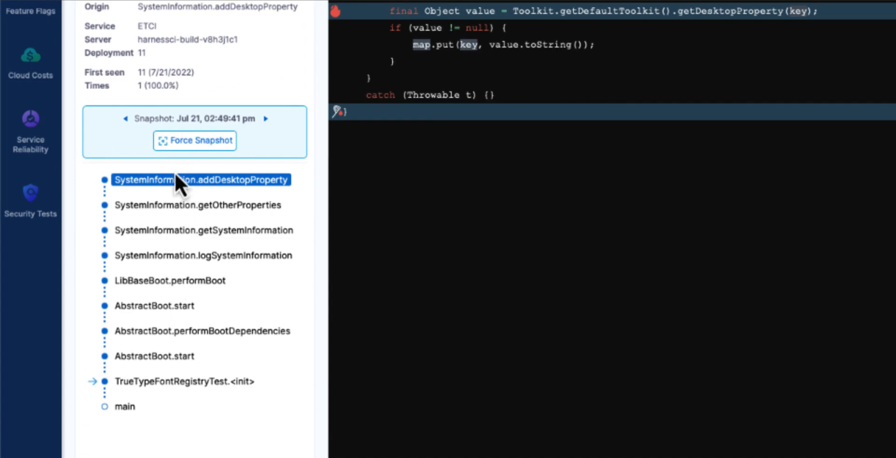
{"action": "mouse_move", "coordinate": [215, 212]}
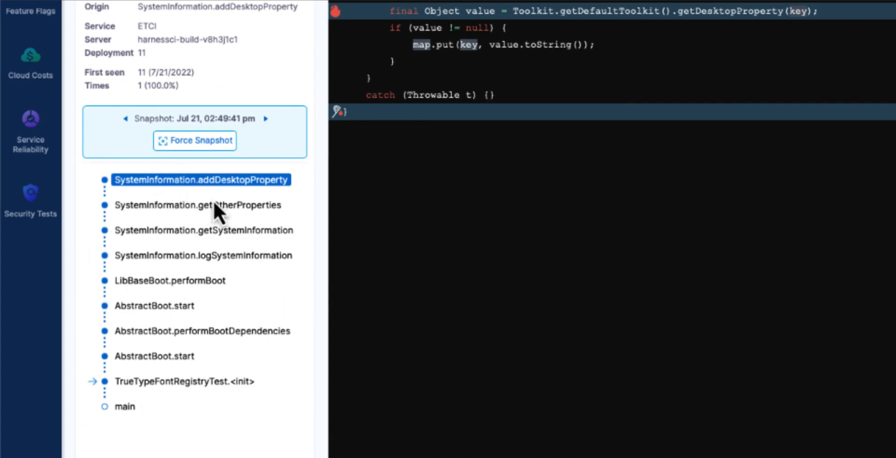
{"action": "mouse_move", "coordinate": [138, 318]}
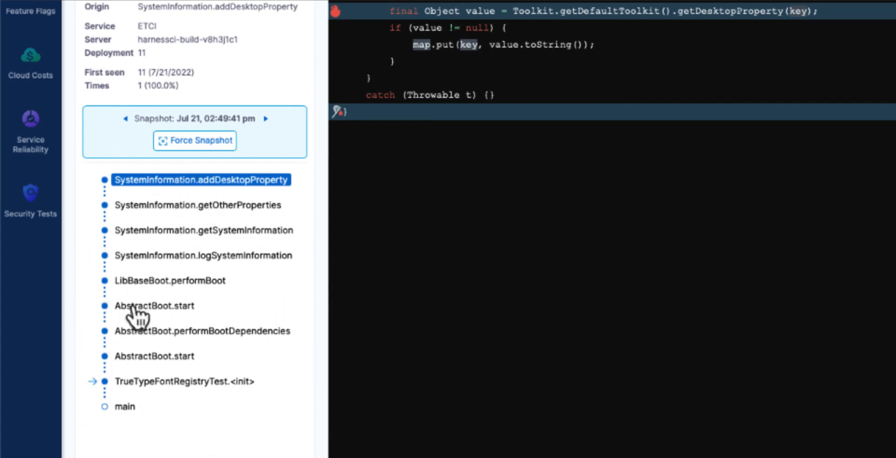
{"action": "mouse_move", "coordinate": [200, 206]}
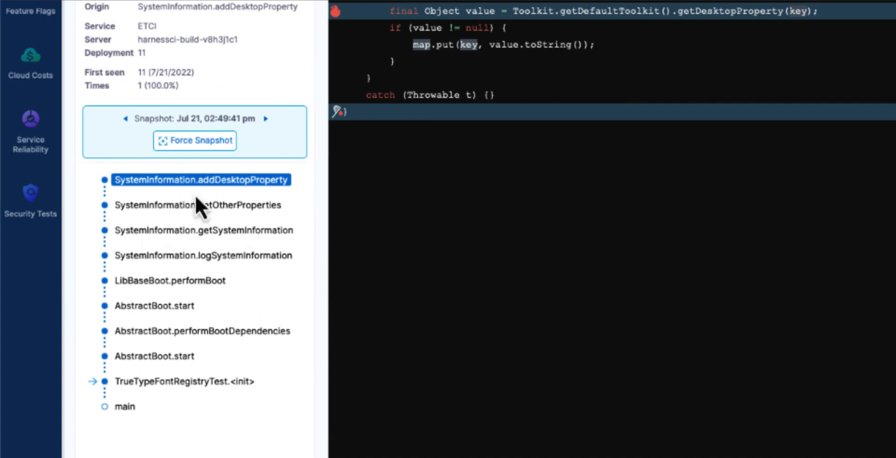
{"action": "mouse_move", "coordinate": [172, 297]}
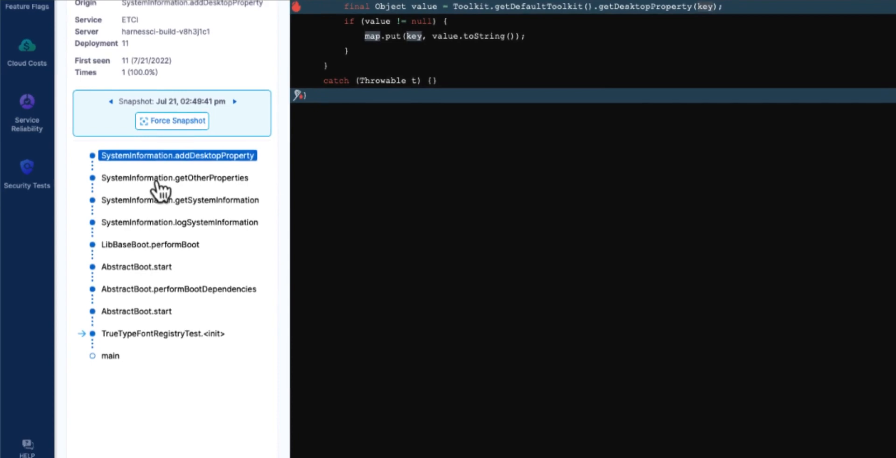
{"action": "left_click", "coordinate": [174, 178]}
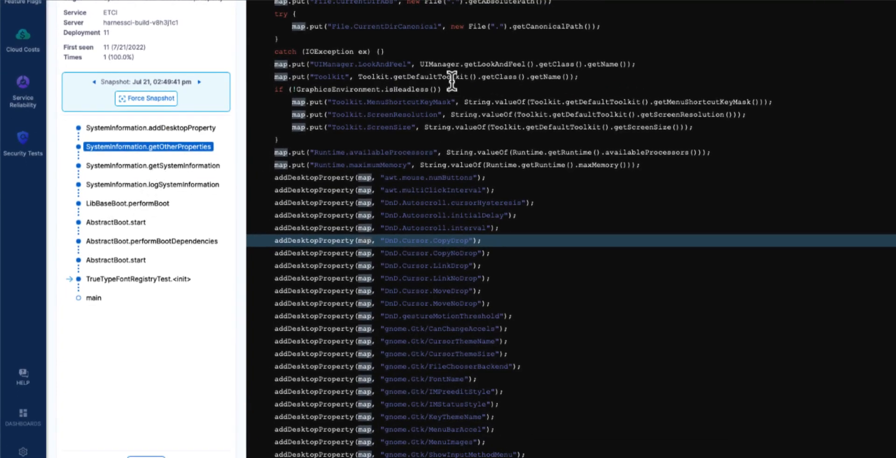
{"action": "mouse_move", "coordinate": [422, 159]}
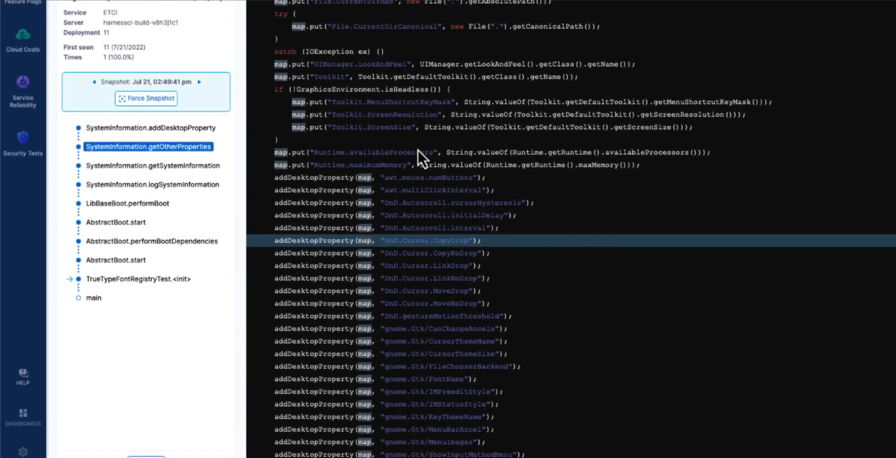
{"action": "left_click", "coordinate": [152, 165]}
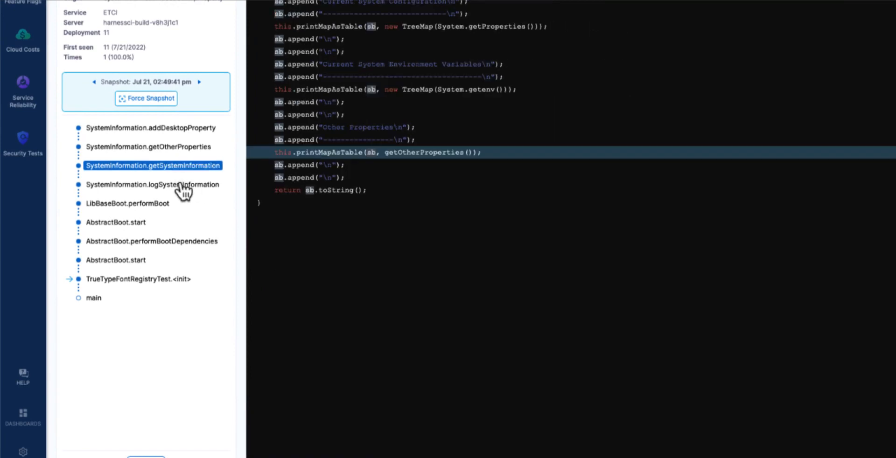
{"action": "left_click", "coordinate": [150, 128]}
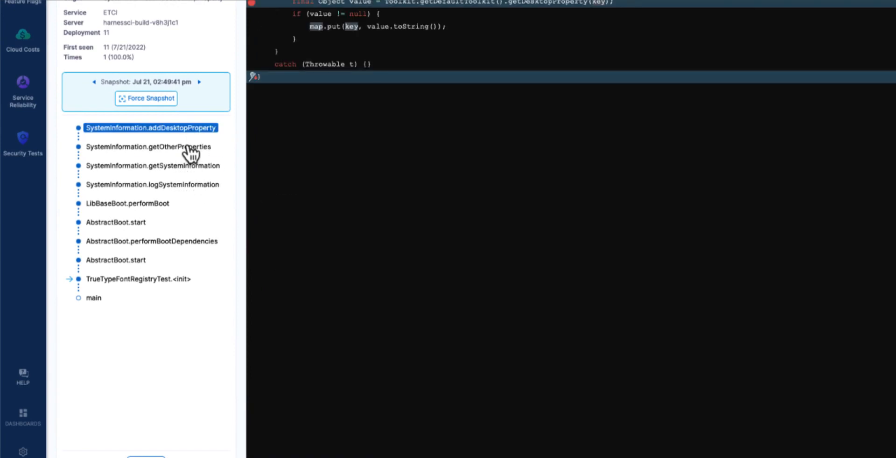
{"action": "mouse_move", "coordinate": [447, 27]}
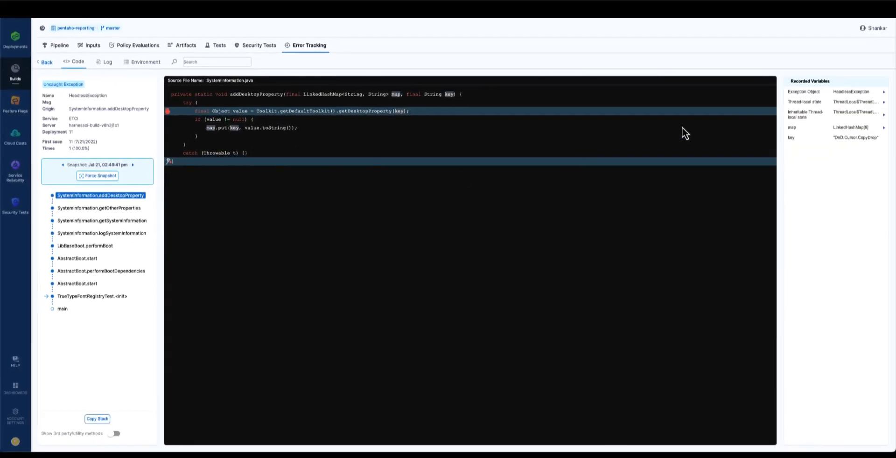
{"action": "mouse_move", "coordinate": [556, 144]}
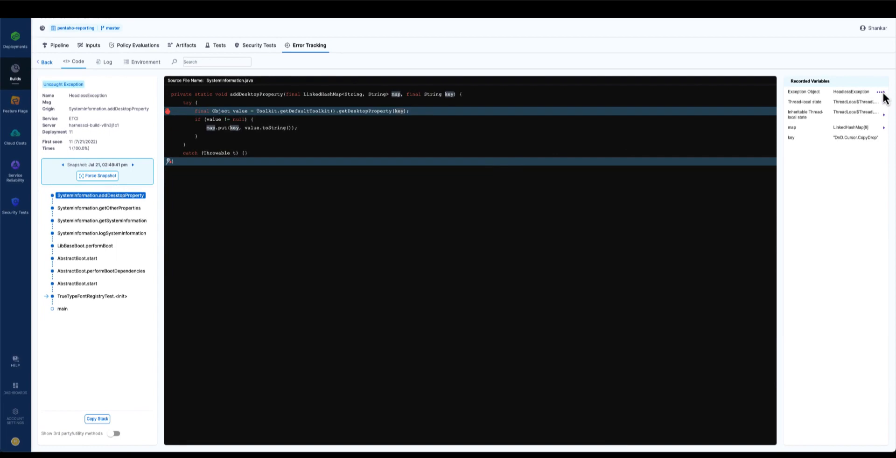
Expand the recorded Exception Object into its full nested JSON.
{"action": "left_click", "coordinate": [880, 92]}
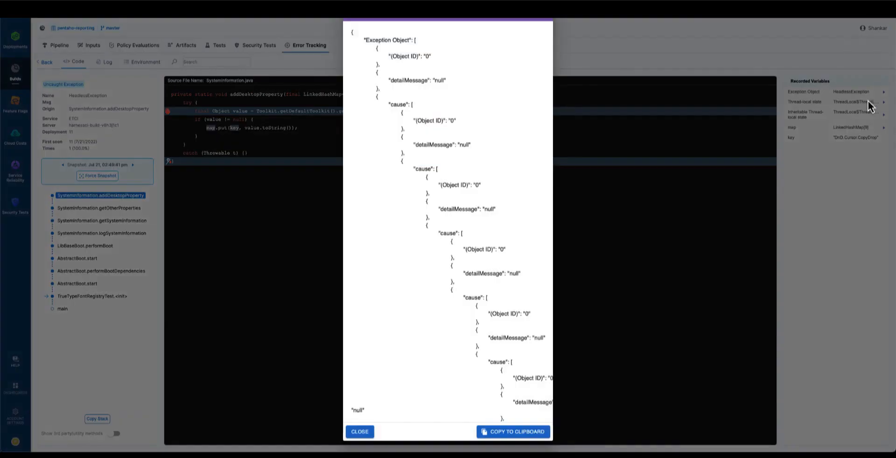
Scroll through the Exception Object JSON and dismiss it, returning to addDesktopProperty's source.
{"action": "scroll", "scroll_direction": "down", "scroll_amount": 3}
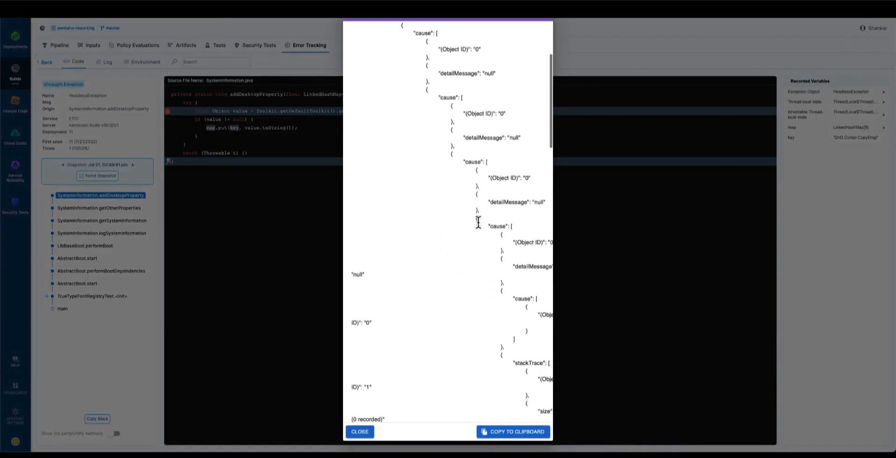
{"action": "left_click", "coordinate": [360, 431]}
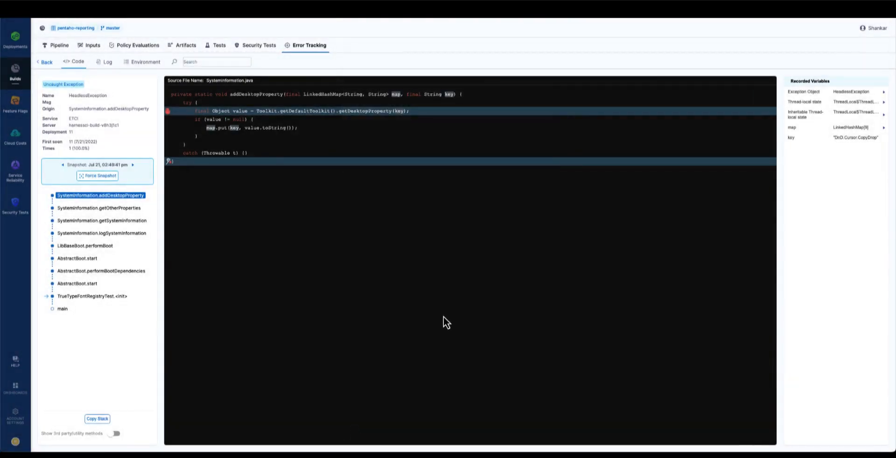
{"action": "mouse_move", "coordinate": [597, 187]}
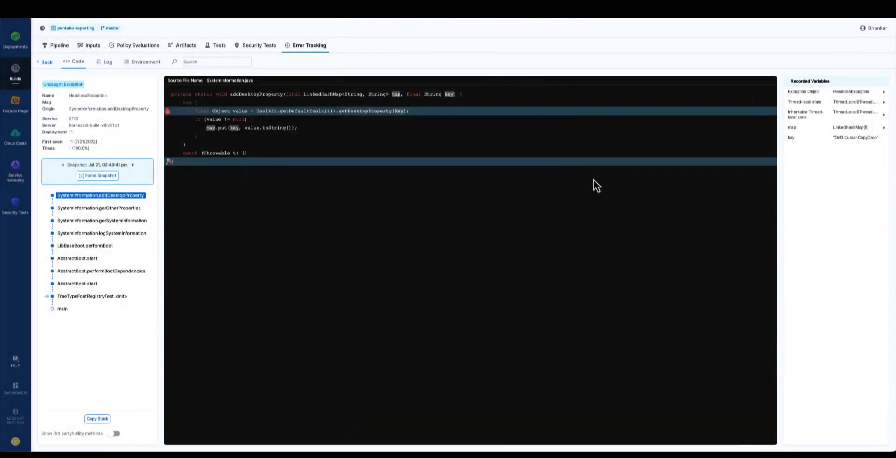
{"action": "mouse_move", "coordinate": [579, 251]}
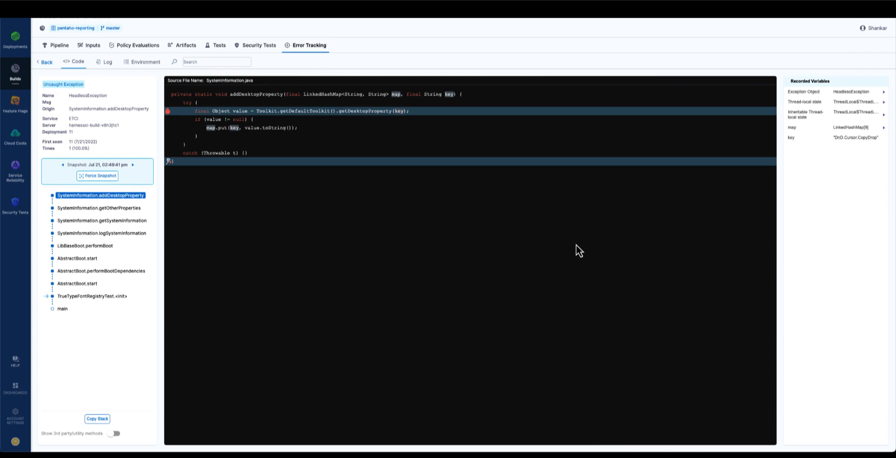
{"action": "mouse_move", "coordinate": [432, 24]}
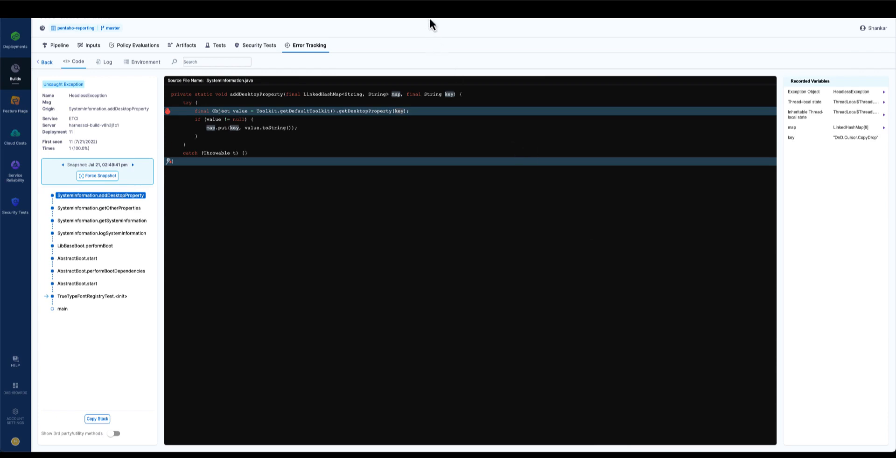